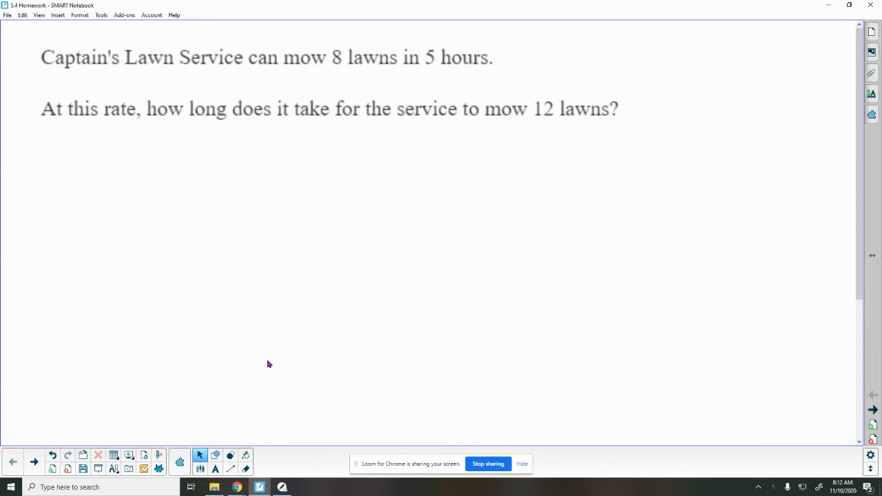
{"action": "mouse_move", "coordinate": [289, 199]}
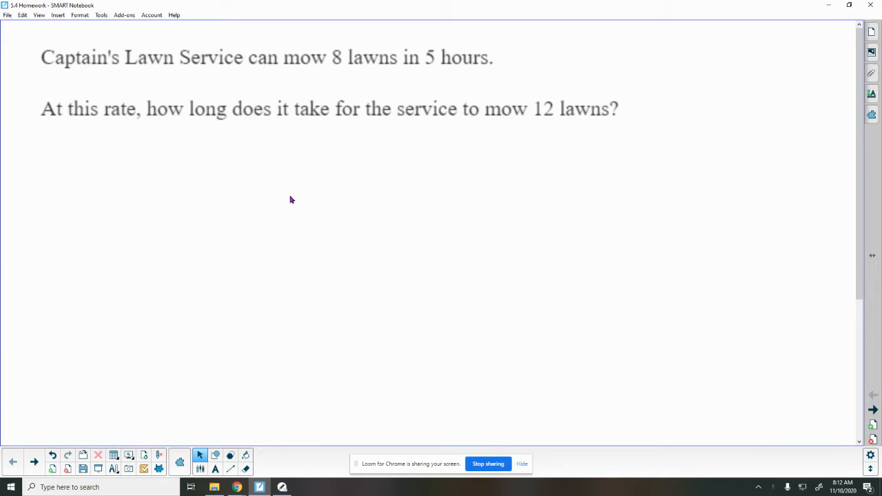
{"action": "mouse_move", "coordinate": [366, 121]}
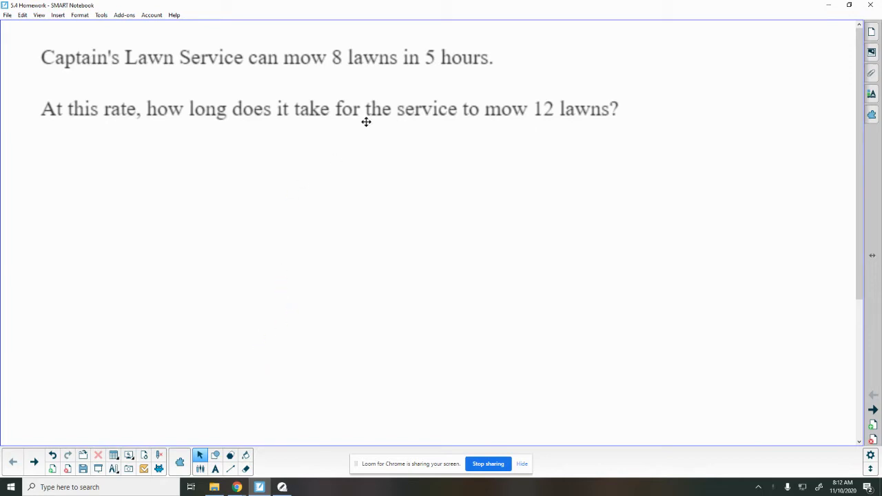
{"action": "mouse_move", "coordinate": [360, 121]}
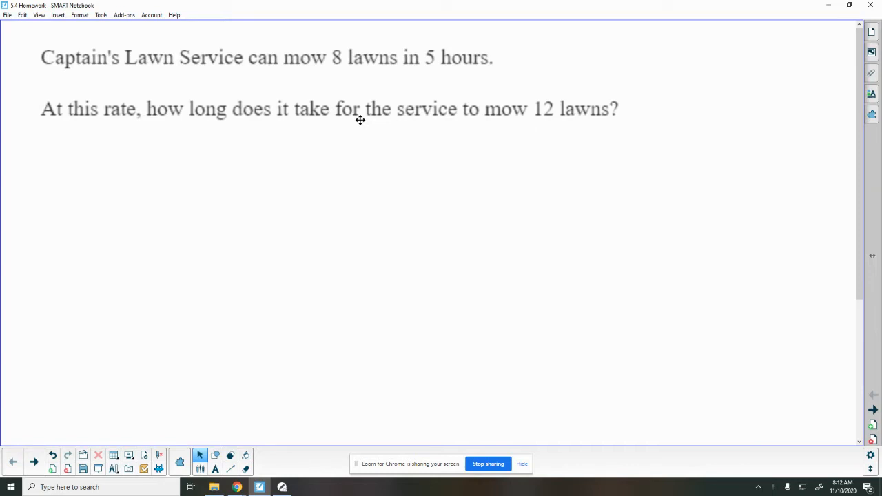
{"action": "mouse_move", "coordinate": [90, 75]}
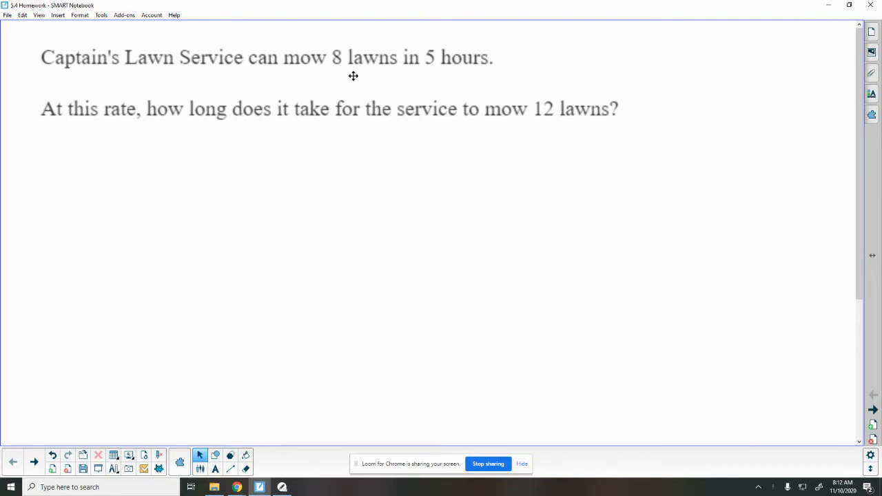
With the blue pen, underline '8 lawns' and 'in 5 hours' in the problem text
{"action": "left_click", "coordinate": [200, 455]}
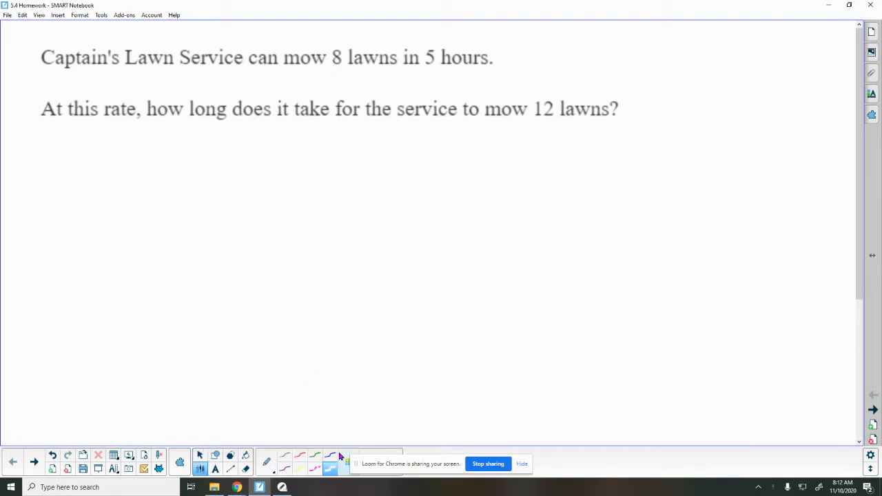
{"action": "left_click_drag", "start_coordinate": [320, 70], "coordinate": [369, 71]}
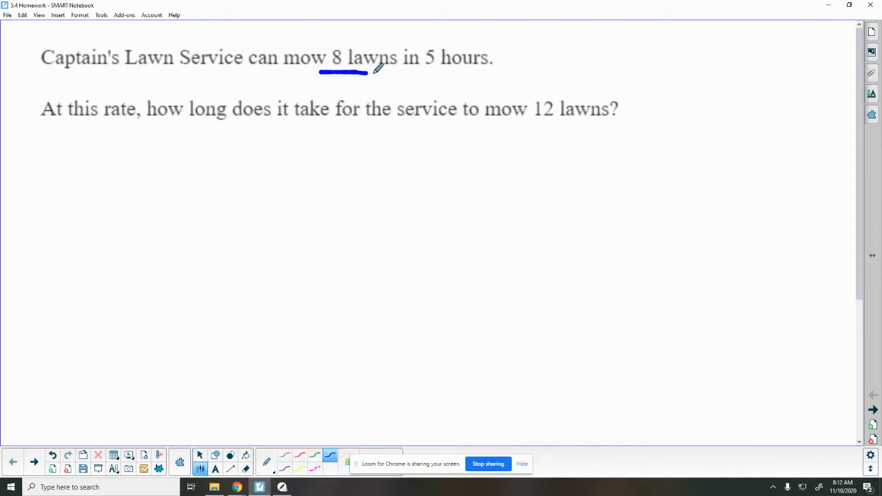
{"action": "left_click_drag", "start_coordinate": [402, 72], "coordinate": [484, 72]}
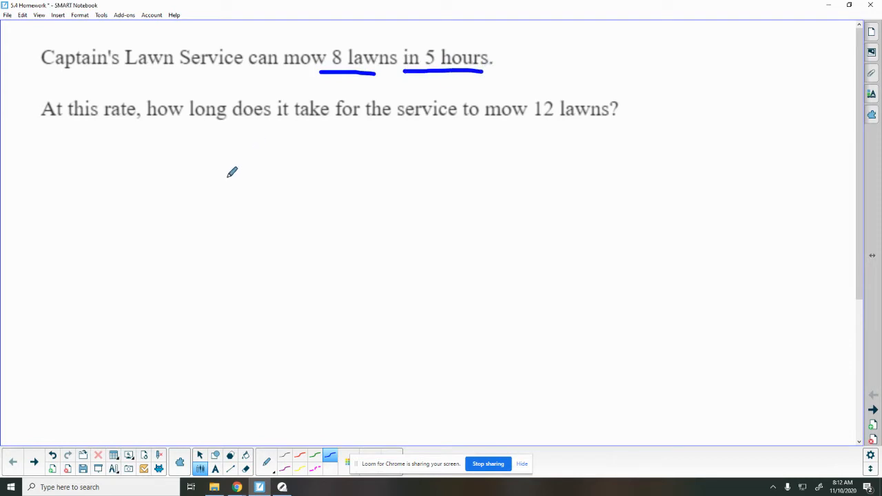
Write the L and H labels with 8/5 =, and underline '12 lawns' in the question
{"action": "left_click_drag", "start_coordinate": [155, 163], "coordinate": [180, 201]}
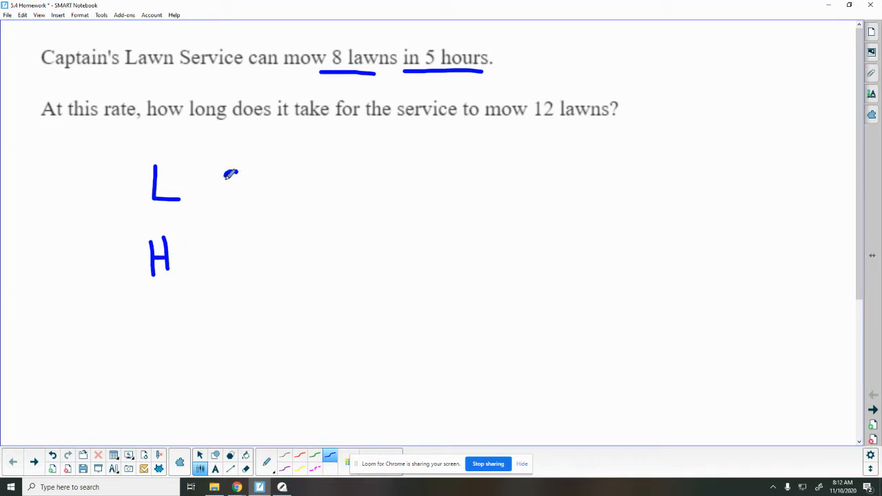
{"action": "left_click_drag", "start_coordinate": [232, 173], "coordinate": [248, 215]}
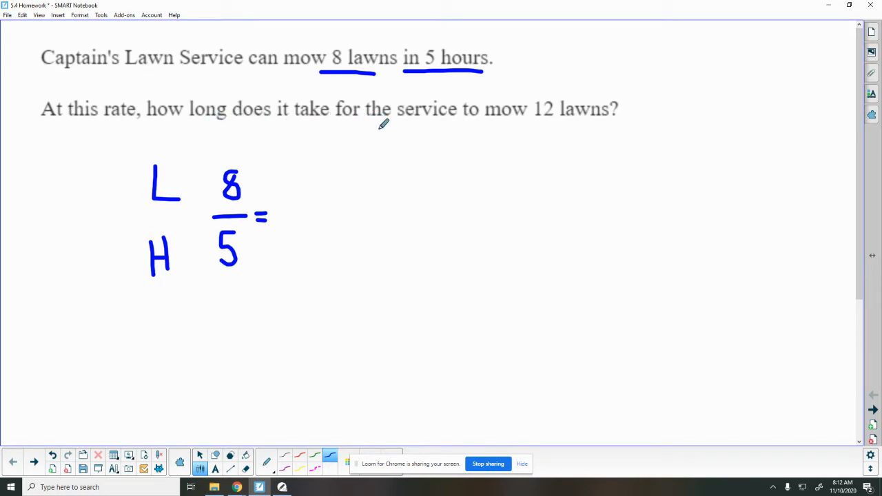
{"action": "left_click_drag", "start_coordinate": [535, 123], "coordinate": [562, 123]}
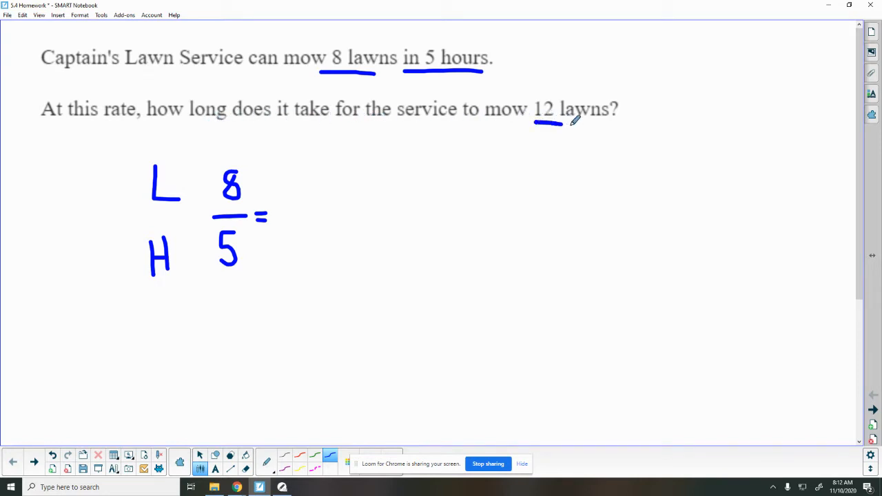
{"action": "left_click_drag", "start_coordinate": [535, 123], "coordinate": [618, 126]}
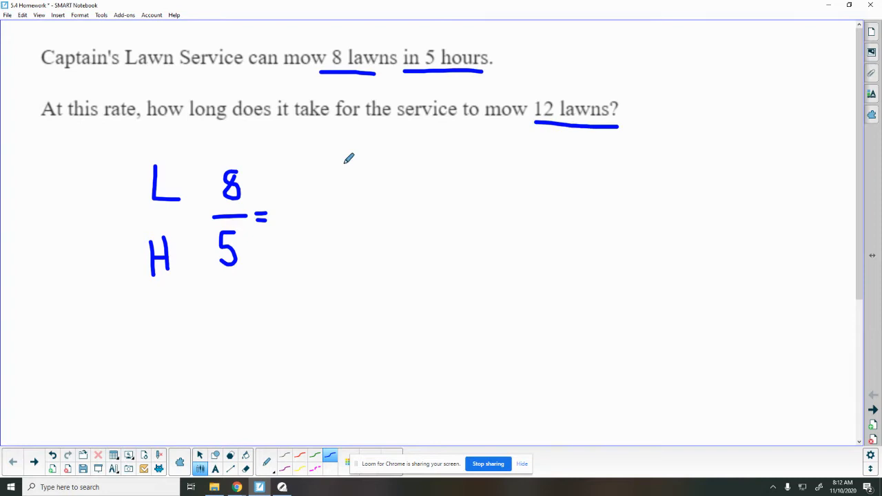
{"action": "mouse_move", "coordinate": [318, 171]}
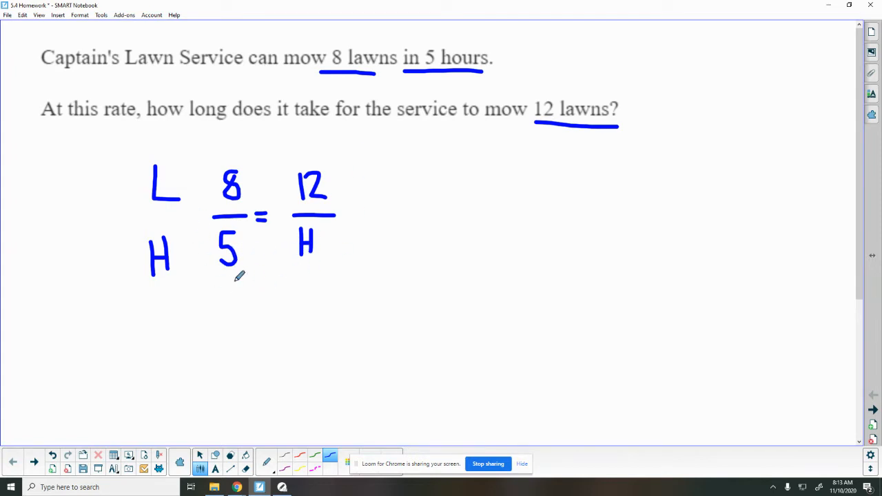
{"action": "mouse_move", "coordinate": [215, 305]}
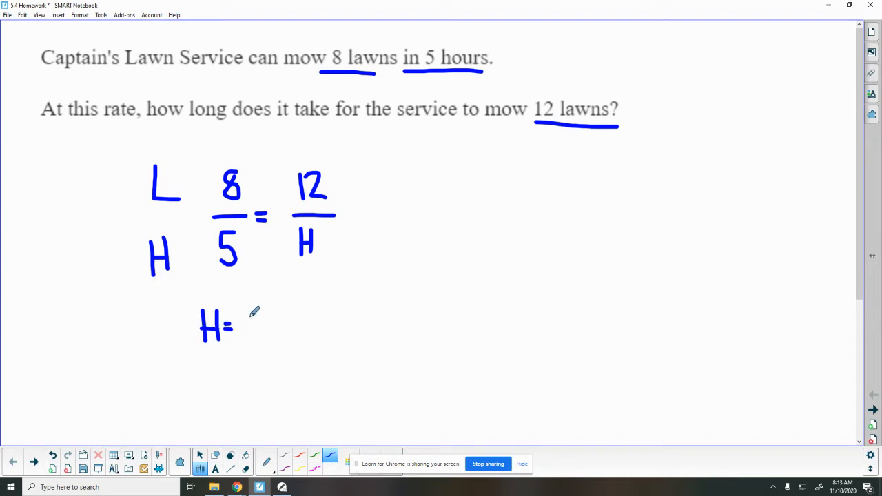
Write the numerator 12·5 over 8 after H = below the proportion
{"action": "left_click_drag", "start_coordinate": [248, 317], "coordinate": [273, 335]}
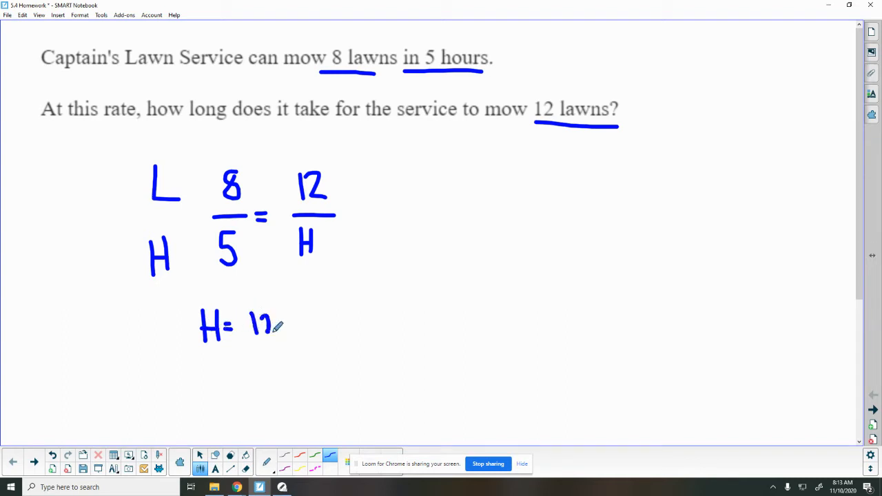
{"action": "type", "text": ".5"}
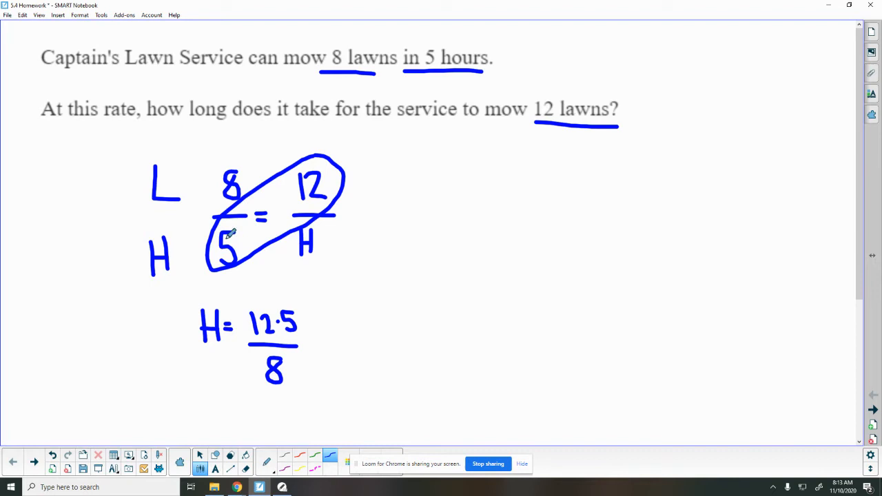
{"action": "mouse_move", "coordinate": [229, 241]}
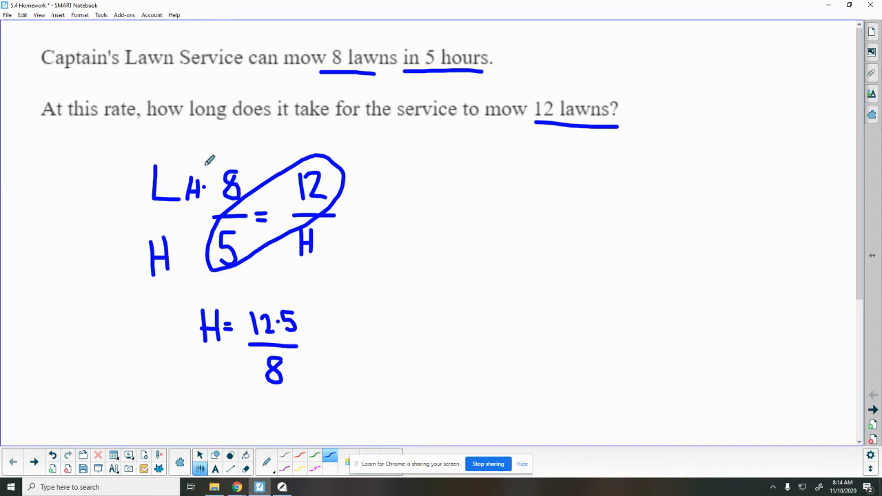
{"action": "mouse_move", "coordinate": [301, 413]}
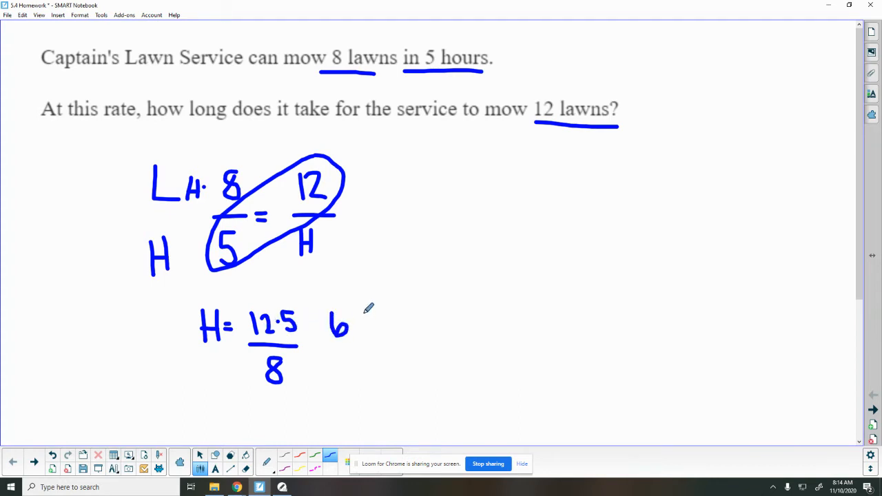
Write = 60/8, then long-divide 60.0 by 8 beside it to get 7.5
{"action": "left_click_drag", "start_coordinate": [358, 314], "coordinate": [379, 352]}
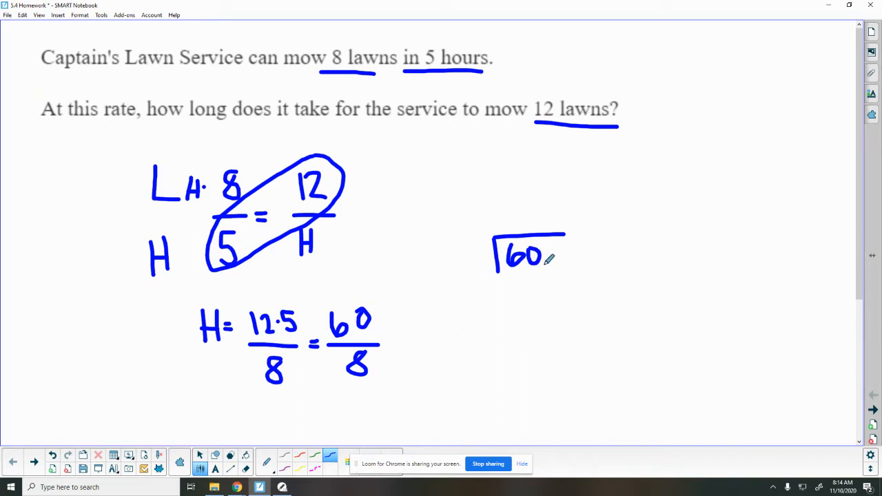
{"action": "left_click_drag", "start_coordinate": [551, 259], "coordinate": [565, 255]}
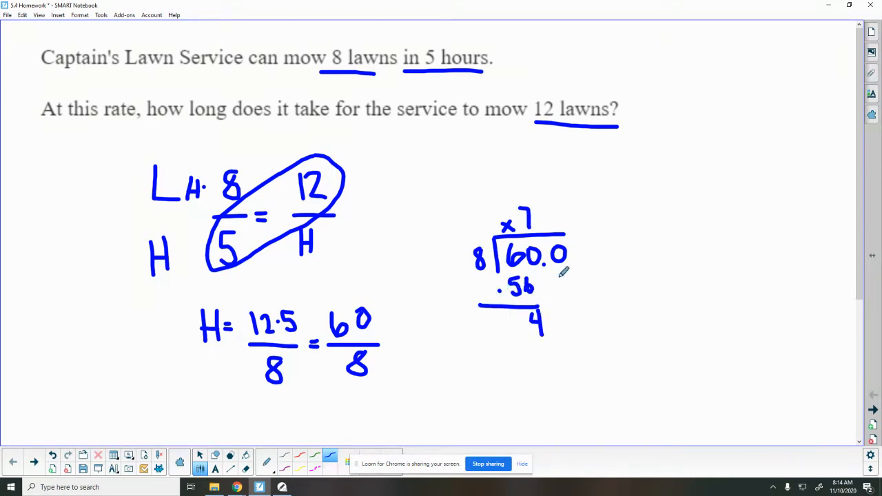
{"action": "left_click_drag", "start_coordinate": [551, 283], "coordinate": [559, 320]}
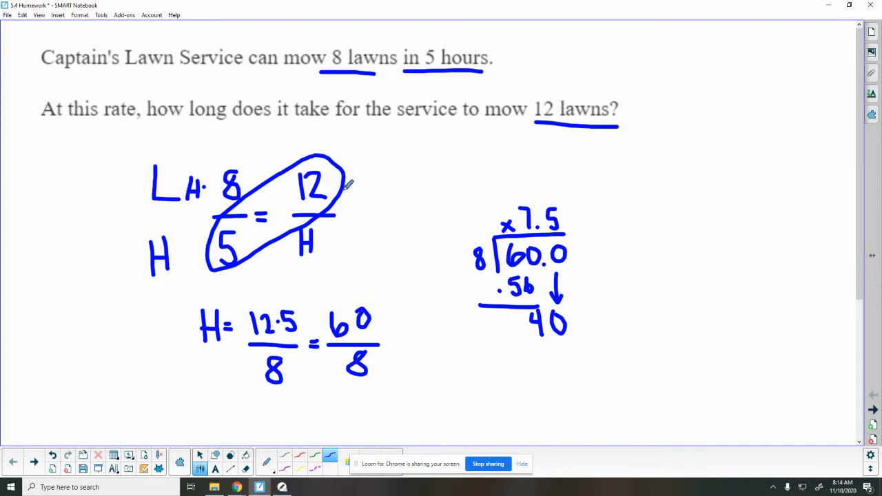
{"action": "left_click_drag", "start_coordinate": [322, 237], "coordinate": [337, 243]}
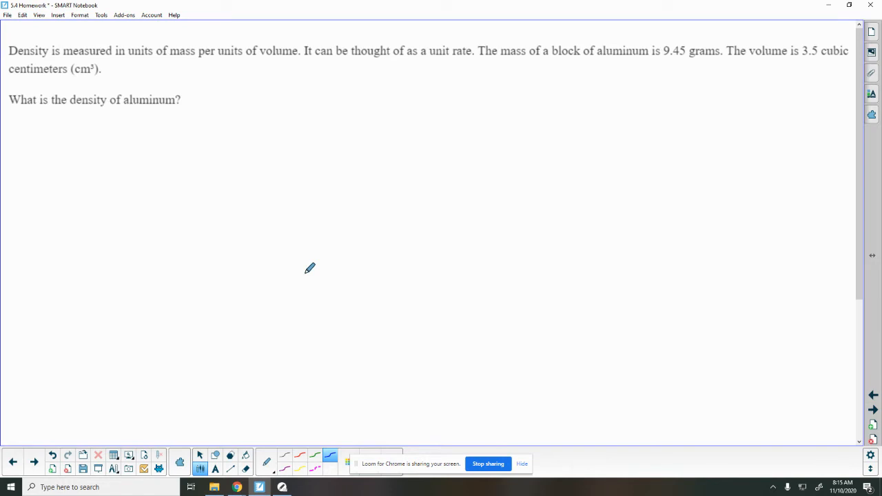
{"action": "mouse_move", "coordinate": [25, 50]}
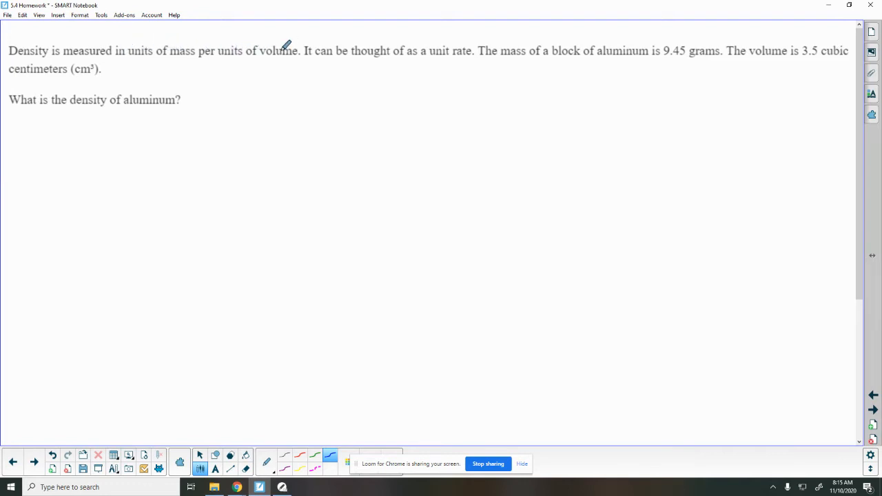
{"action": "mouse_move", "coordinate": [127, 187]}
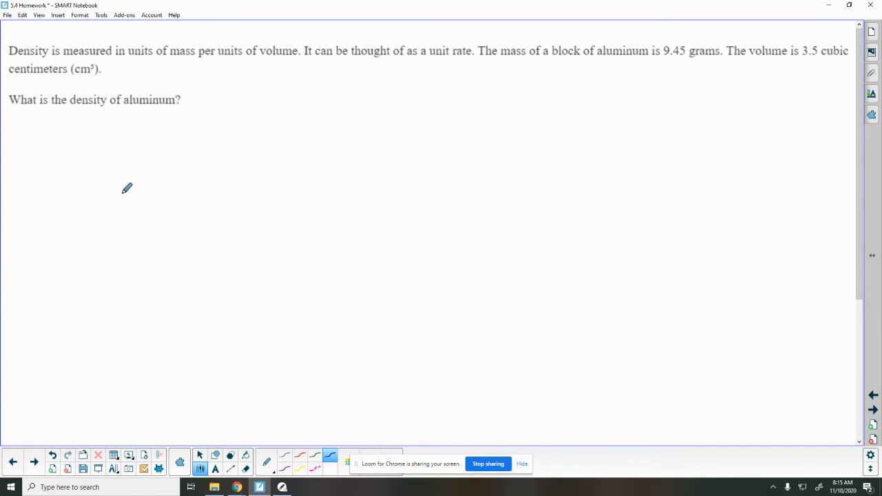
{"action": "mouse_move", "coordinate": [124, 192]}
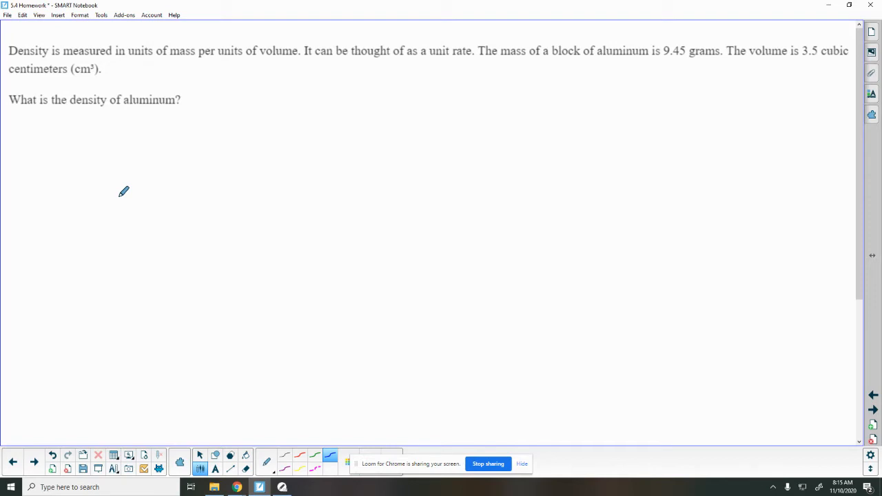
{"action": "mouse_move", "coordinate": [162, 85]}
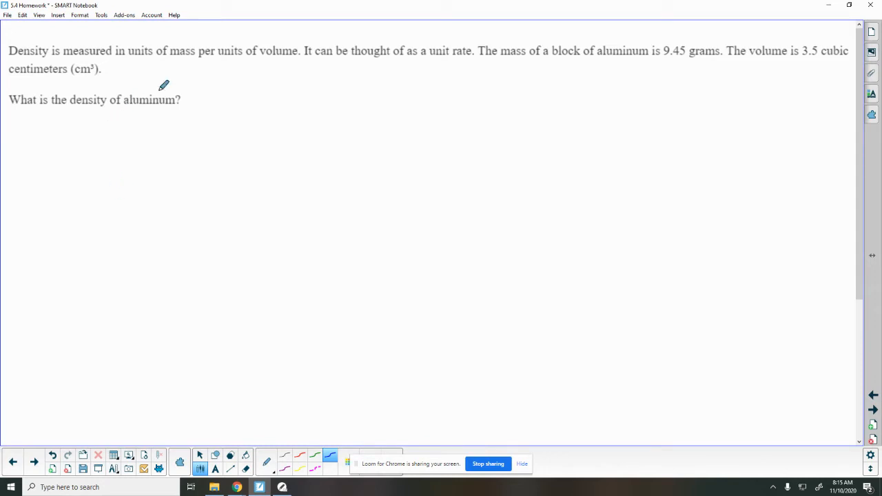
{"action": "mouse_move", "coordinate": [463, 48]}
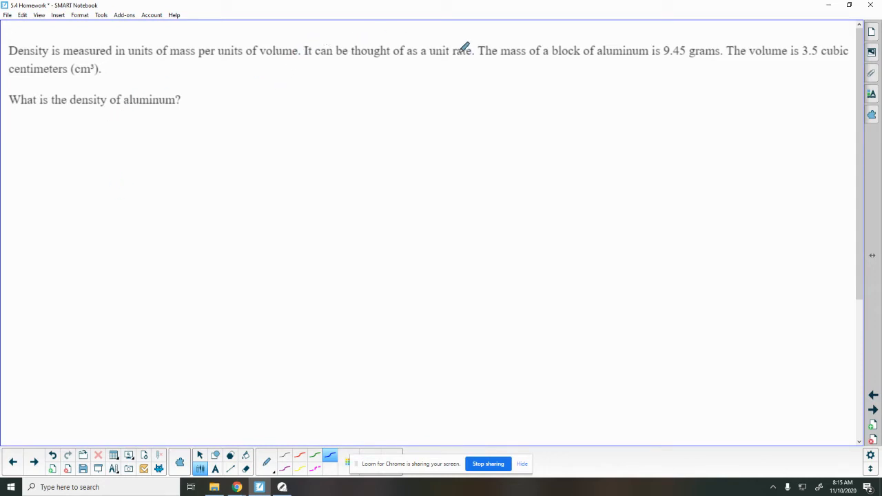
{"action": "mouse_move", "coordinate": [494, 44]}
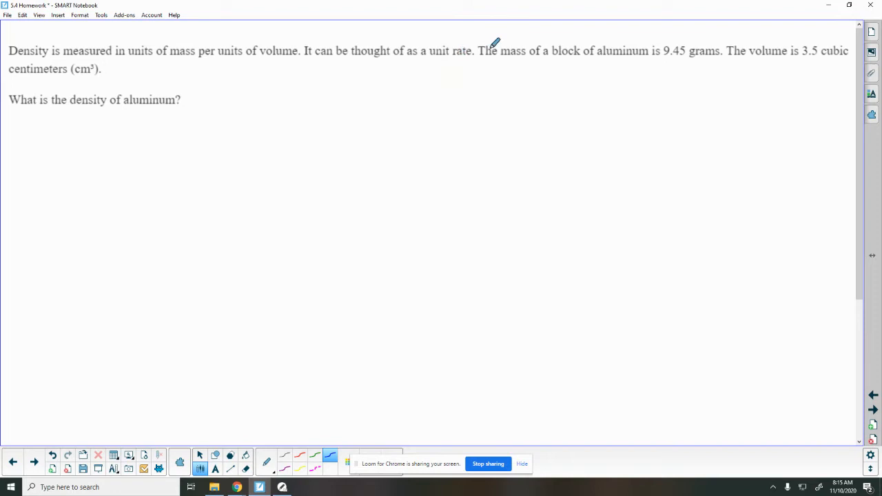
{"action": "mouse_move", "coordinate": [658, 62]}
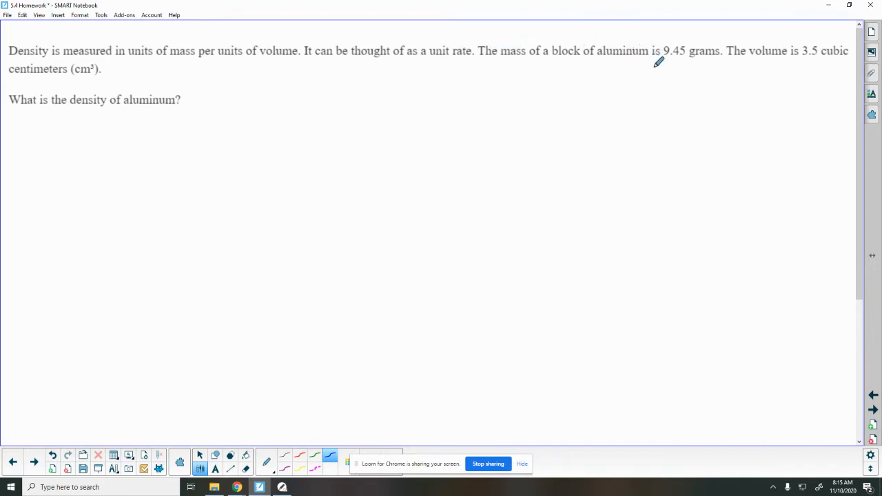
Underline 9.45 grams and 3.5 cubic centimeters, and write G and V row labels
{"action": "left_click_drag", "start_coordinate": [653, 66], "coordinate": [716, 66]}
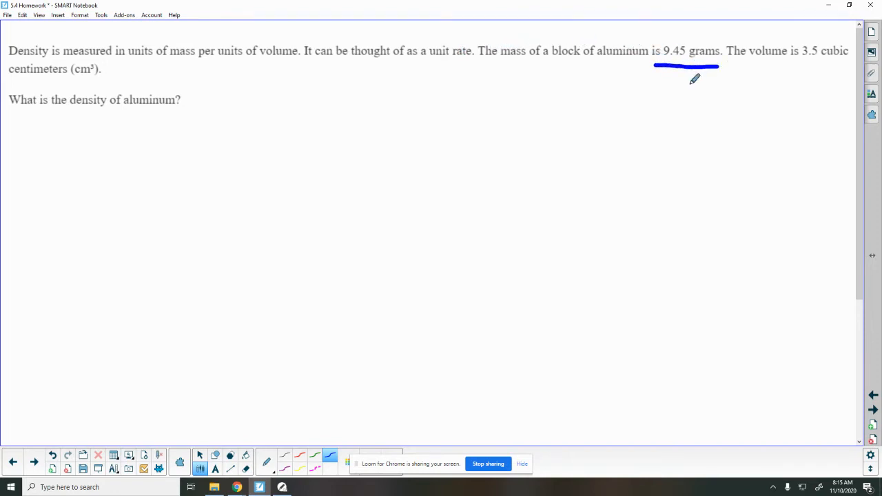
{"action": "mouse_move", "coordinate": [802, 58]}
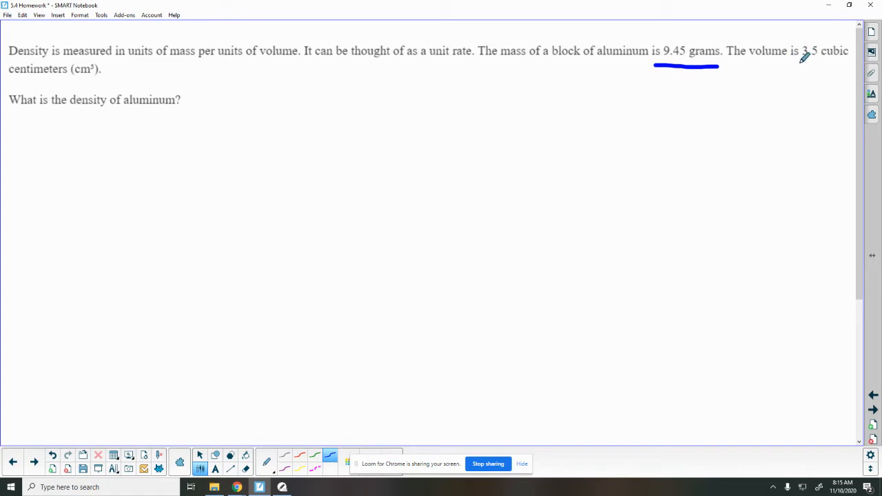
{"action": "left_click_drag", "start_coordinate": [798, 64], "coordinate": [839, 64]}
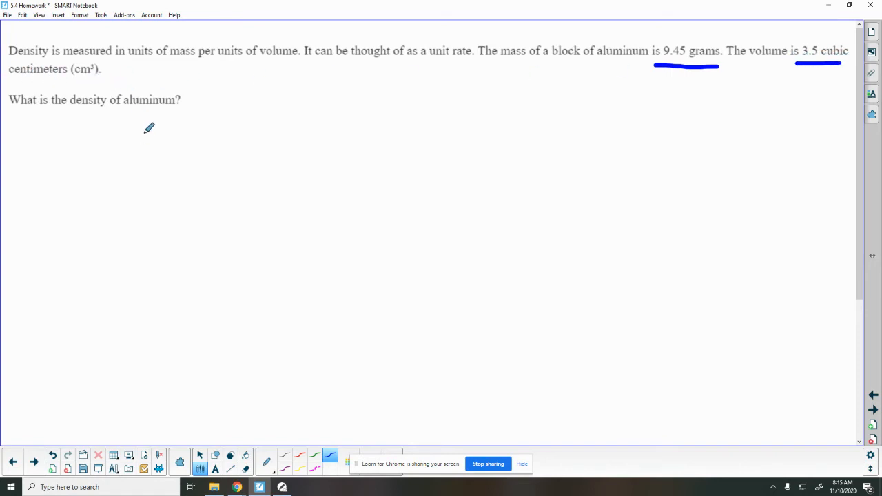
{"action": "mouse_move", "coordinate": [113, 160]}
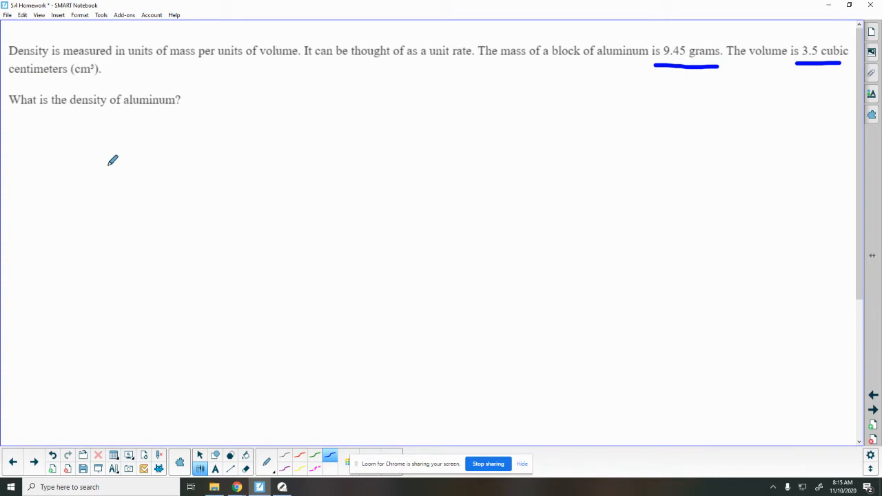
{"action": "mouse_move", "coordinate": [191, 138]}
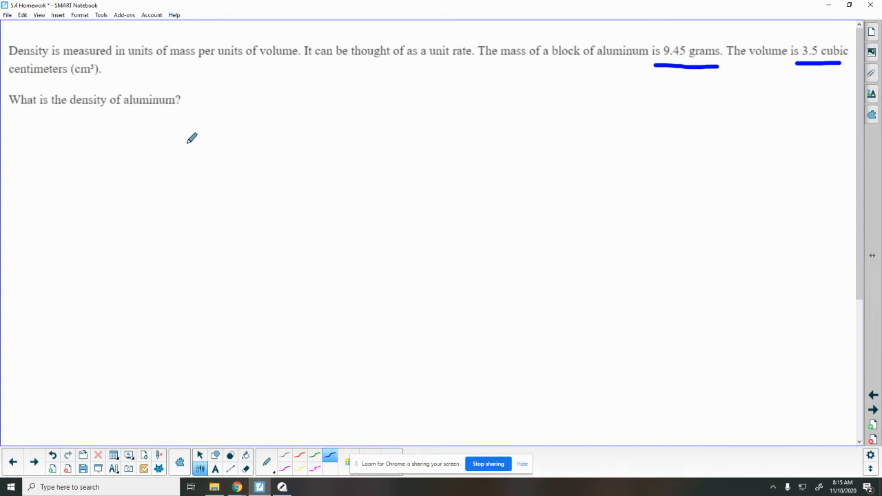
{"action": "left_click_drag", "start_coordinate": [177, 140], "coordinate": [165, 168]}
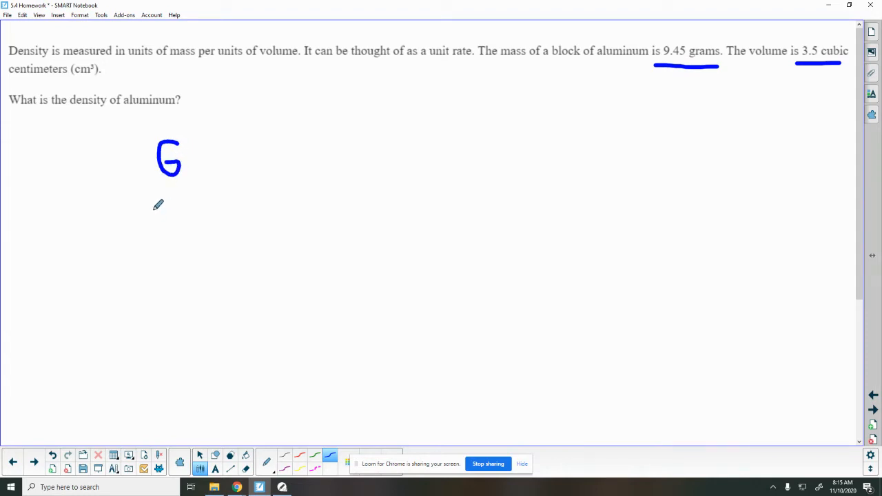
{"action": "left_click_drag", "start_coordinate": [154, 207], "coordinate": [176, 241]}
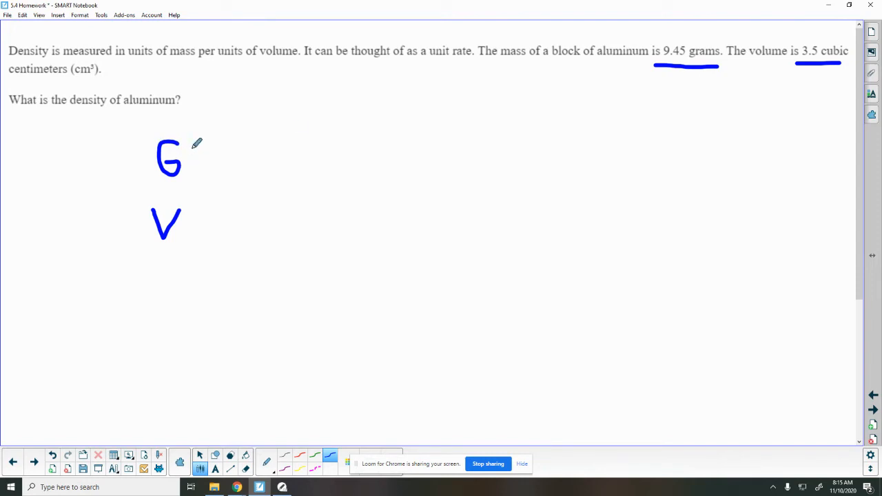
{"action": "mouse_move", "coordinate": [367, 129]}
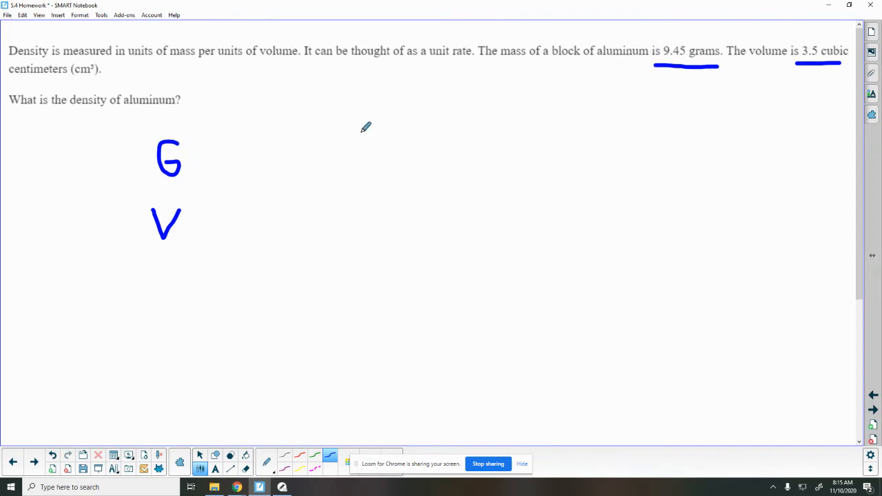
Write 9.45/3.5 = ?/1, circle 'unit rate', and mark the decimal shifts
{"action": "left_click", "coordinate": [222, 145]}
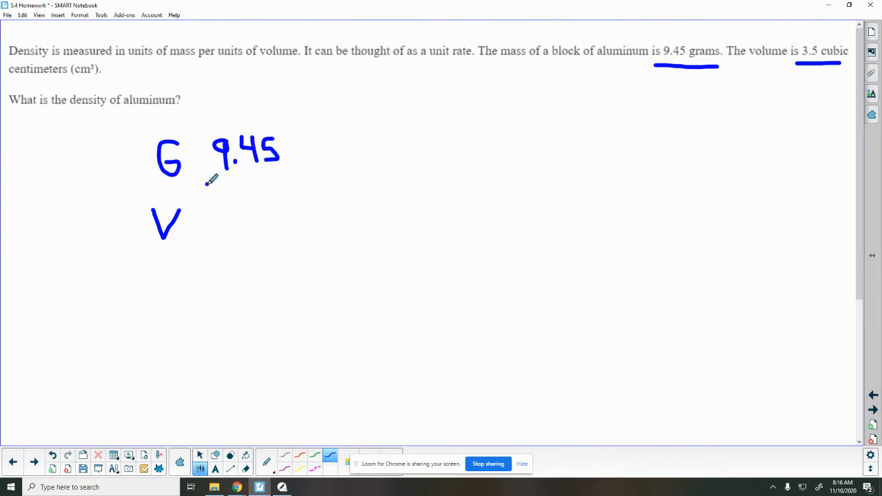
{"action": "left_click_drag", "start_coordinate": [206, 181], "coordinate": [298, 182]}
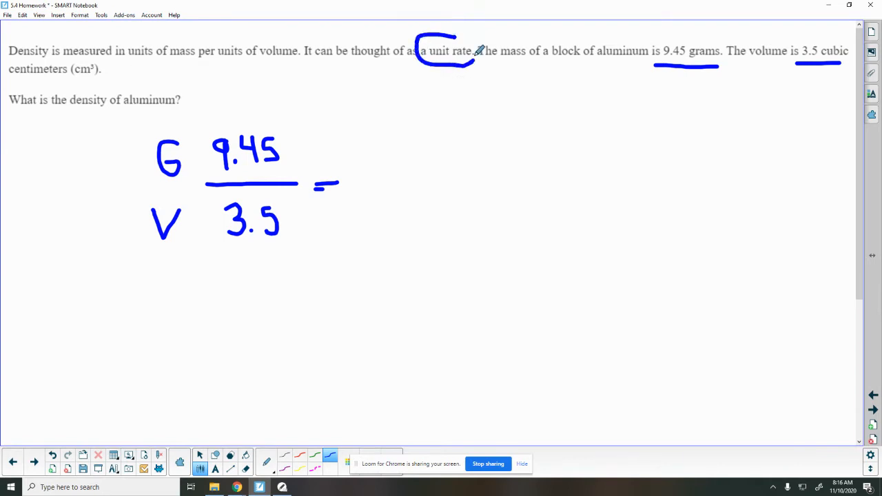
{"action": "left_click_drag", "start_coordinate": [352, 184], "coordinate": [383, 182]}
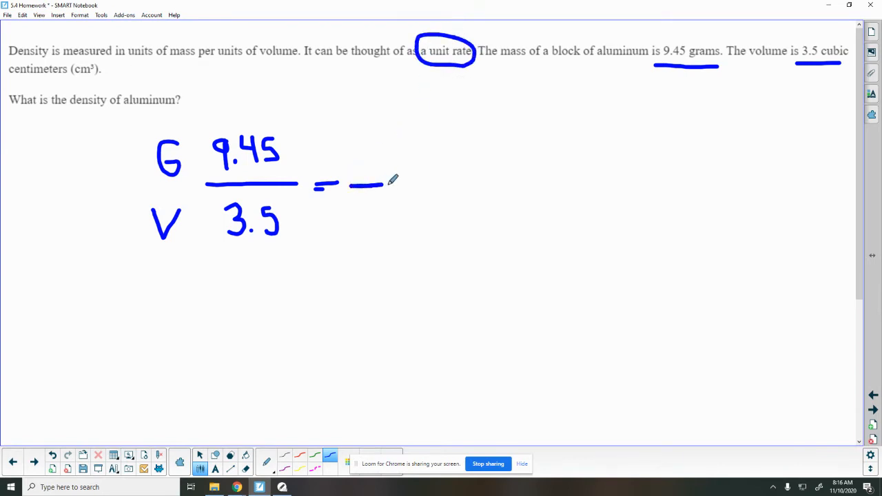
{"action": "left_click_drag", "start_coordinate": [352, 184], "coordinate": [407, 185]}
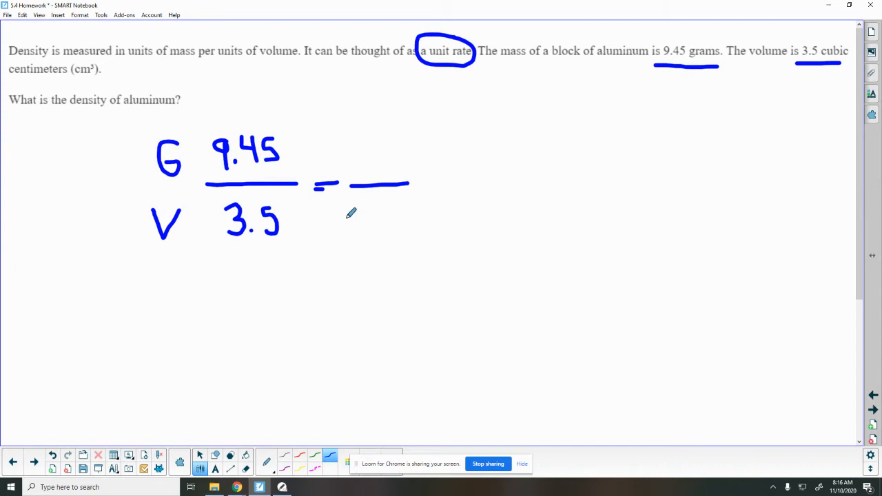
{"action": "left_click_drag", "start_coordinate": [381, 200], "coordinate": [383, 232]}
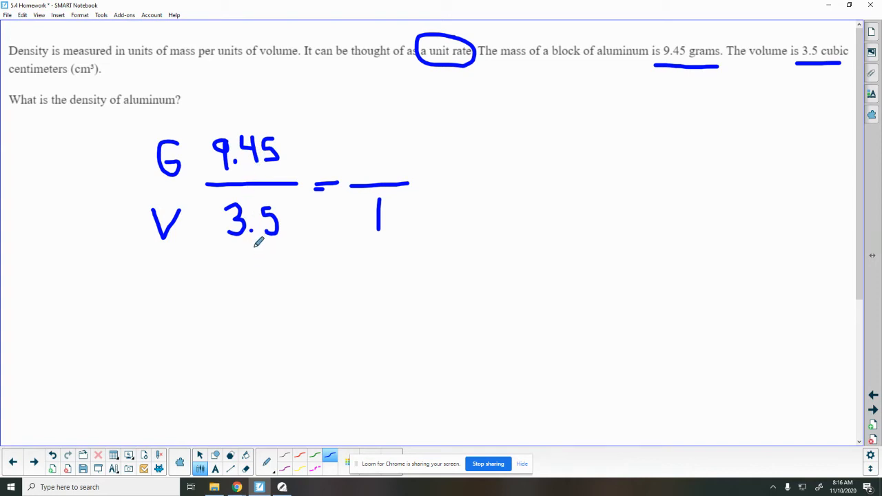
{"action": "left_click_drag", "start_coordinate": [260, 220], "coordinate": [275, 245]}
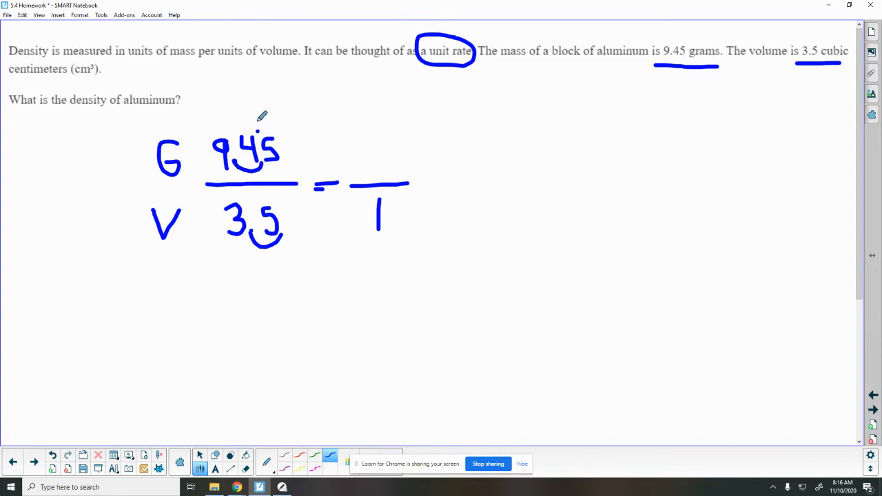
{"action": "mouse_move", "coordinate": [228, 290]}
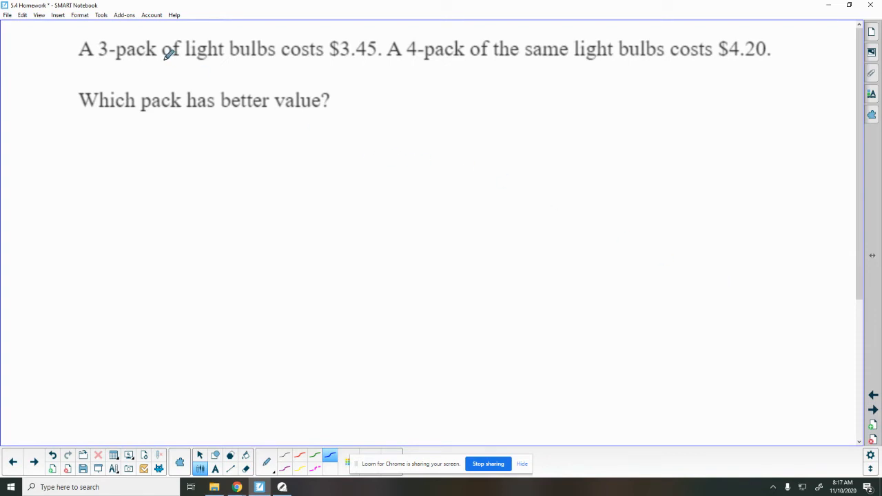
{"action": "mouse_move", "coordinate": [338, 54]}
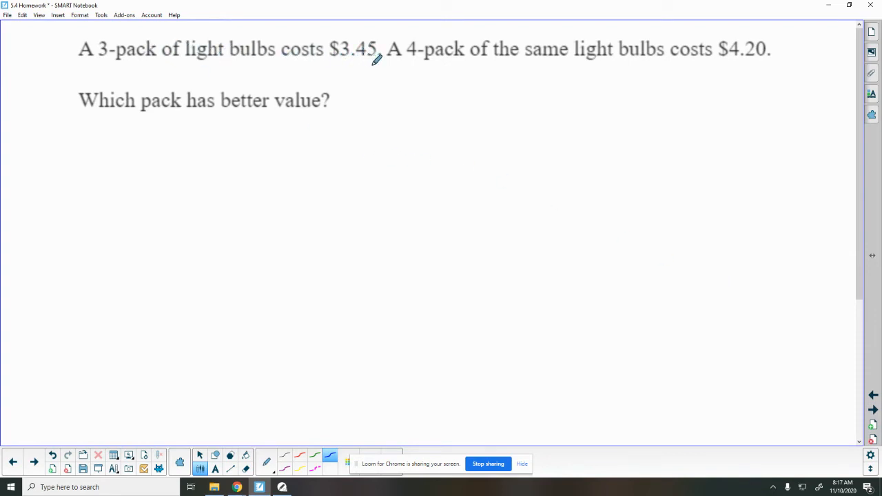
{"action": "mouse_move", "coordinate": [521, 54]}
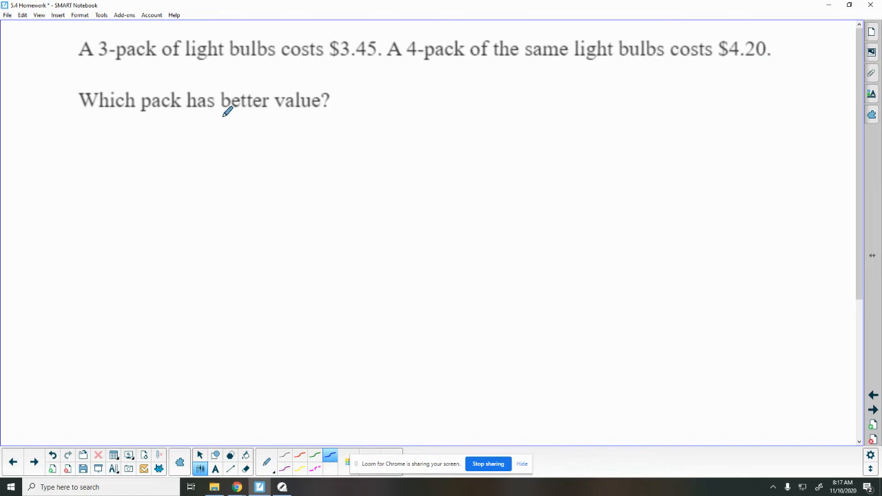
Underline 'better value' and write the 3-pack price 3.45 over 3 as a unit rate
{"action": "left_click_drag", "start_coordinate": [215, 116], "coordinate": [308, 116]}
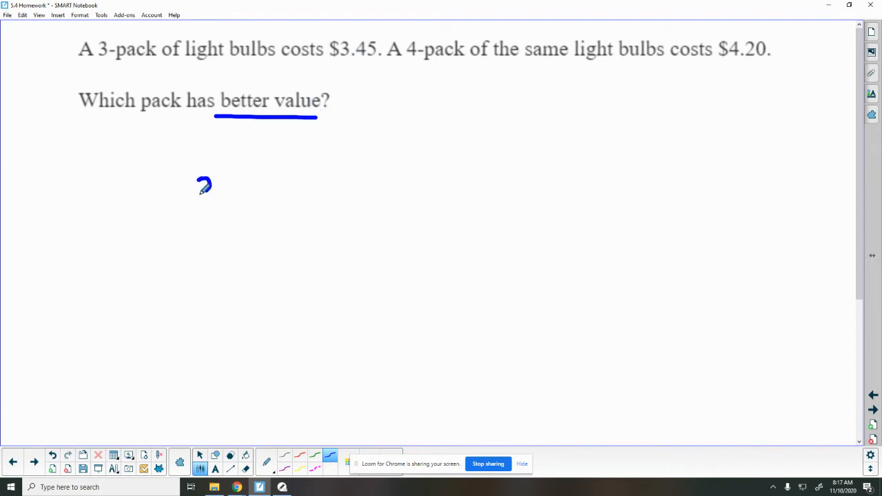
{"action": "left_click_drag", "start_coordinate": [200, 176], "coordinate": [231, 207]}
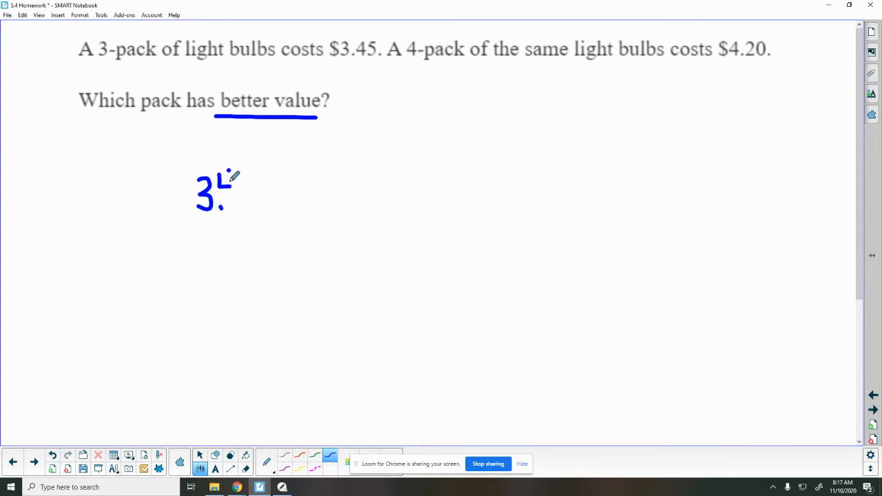
{"action": "left_click_drag", "start_coordinate": [220, 186], "coordinate": [262, 221]}
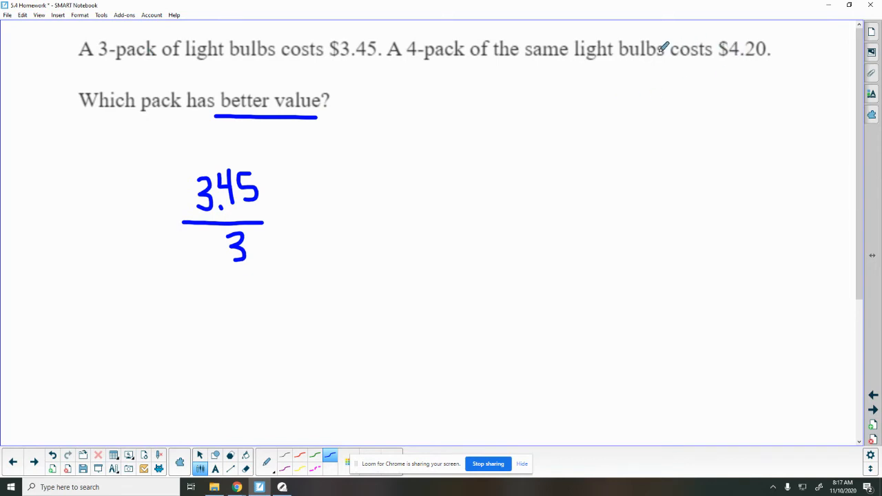
{"action": "mouse_move", "coordinate": [342, 195]}
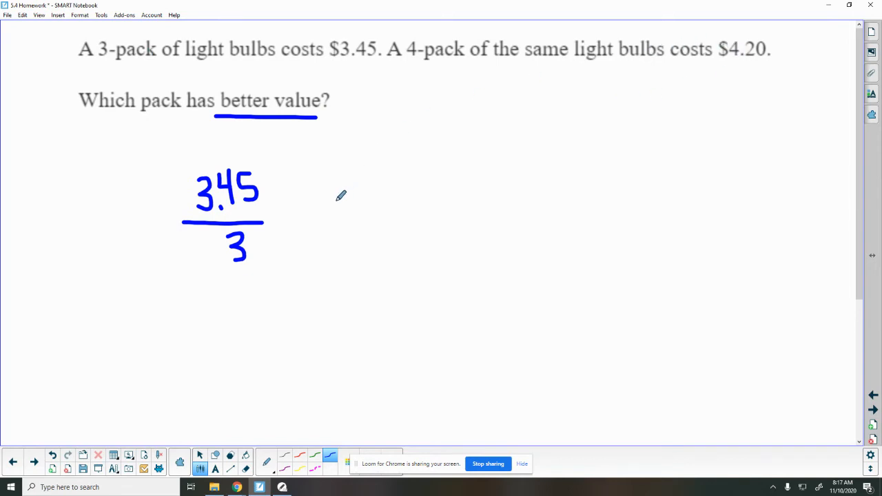
{"action": "mouse_move", "coordinate": [306, 97]}
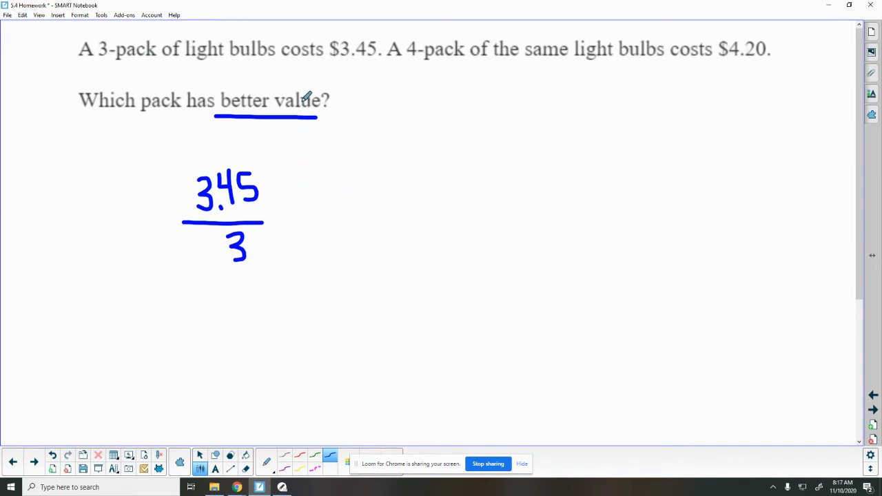
{"action": "mouse_move", "coordinate": [779, 328]}
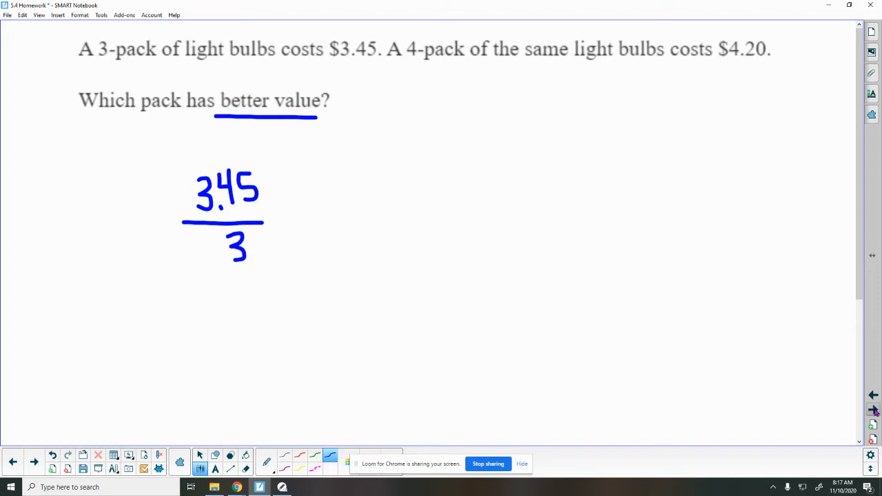
{"action": "left_click", "coordinate": [871, 411]}
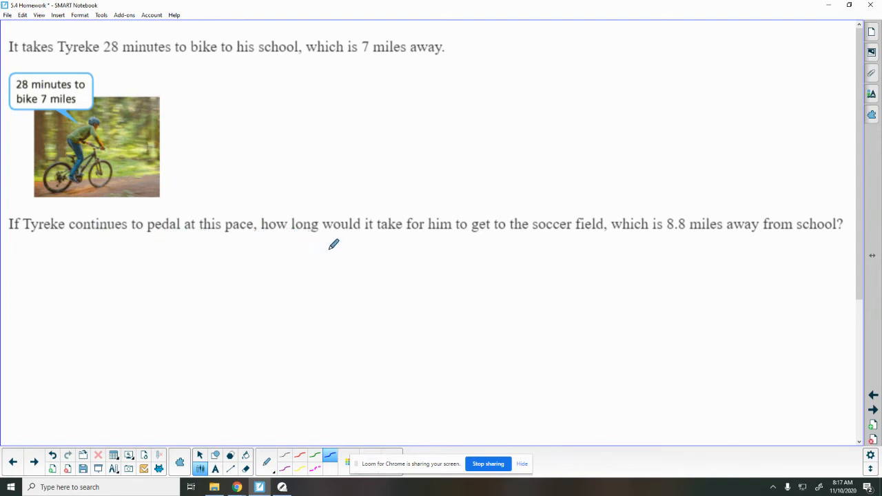
{"action": "mouse_move", "coordinate": [601, 229]}
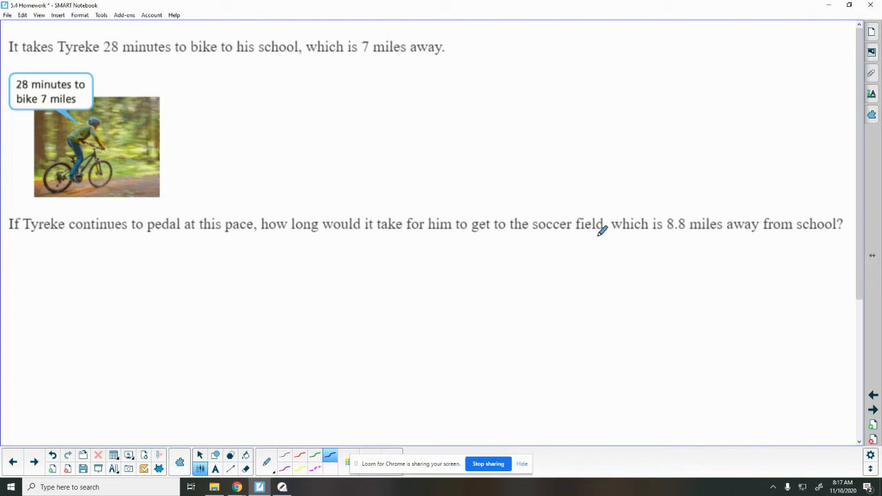
{"action": "mouse_move", "coordinate": [692, 232]}
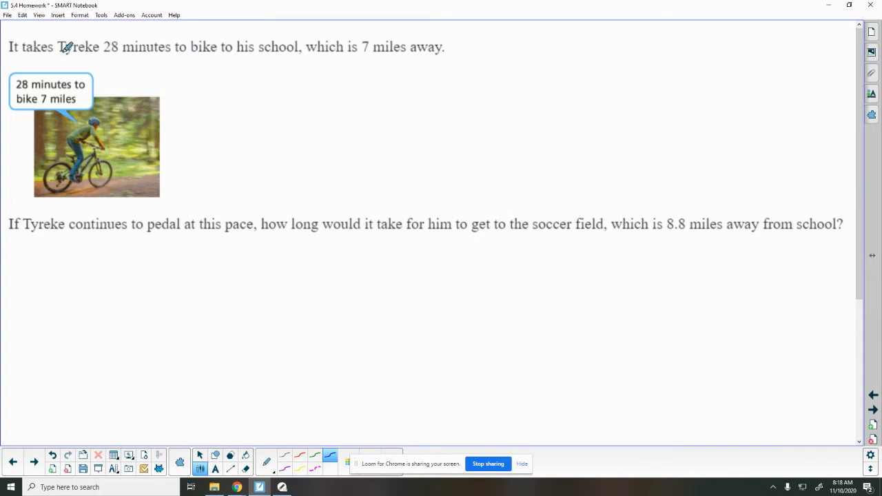
Write 28/7 = M/8.8, underline '8.8 miles', and begin looping 28 with 8.8
{"action": "left_click_drag", "start_coordinate": [127, 262], "coordinate": [149, 296]}
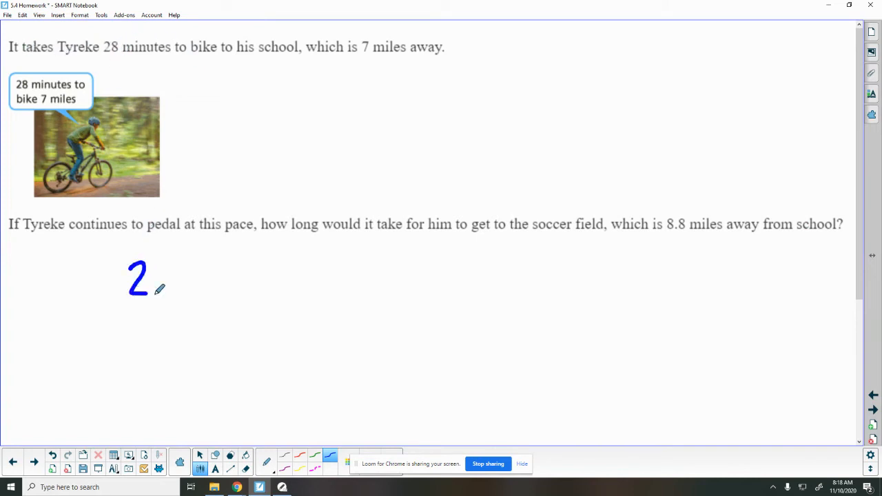
{"action": "left_click_drag", "start_coordinate": [165, 272], "coordinate": [177, 292]}
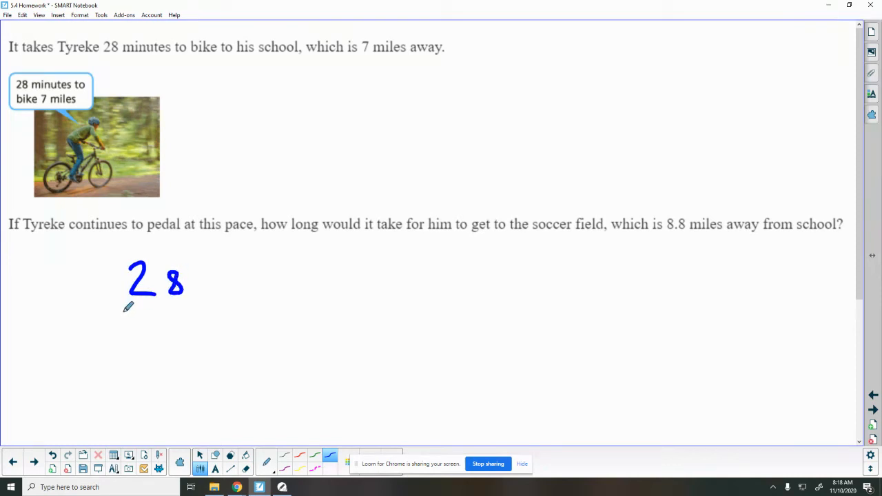
{"action": "left_click_drag", "start_coordinate": [121, 310], "coordinate": [172, 358]}
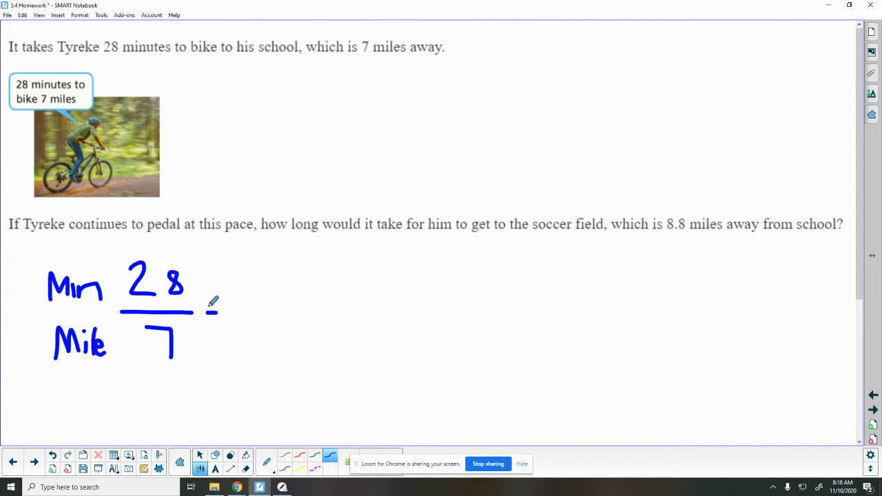
{"action": "left_click_drag", "start_coordinate": [210, 304], "coordinate": [219, 314]}
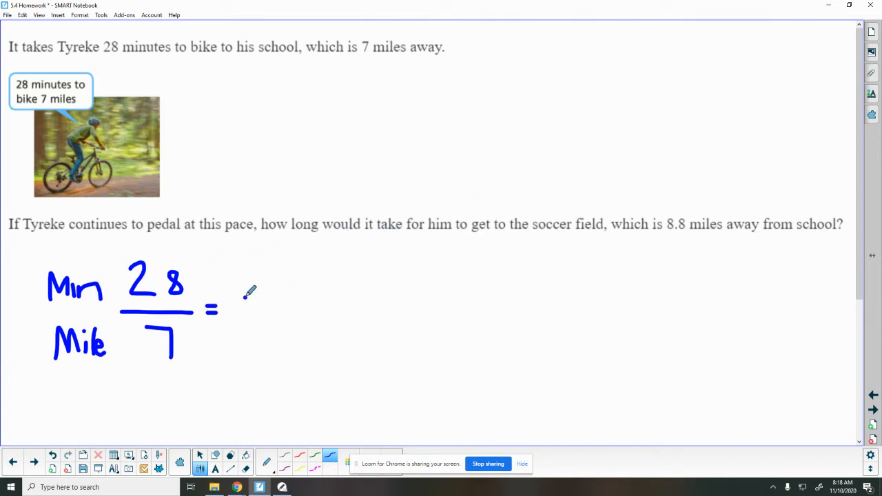
{"action": "left_click_drag", "start_coordinate": [241, 283], "coordinate": [296, 315]}
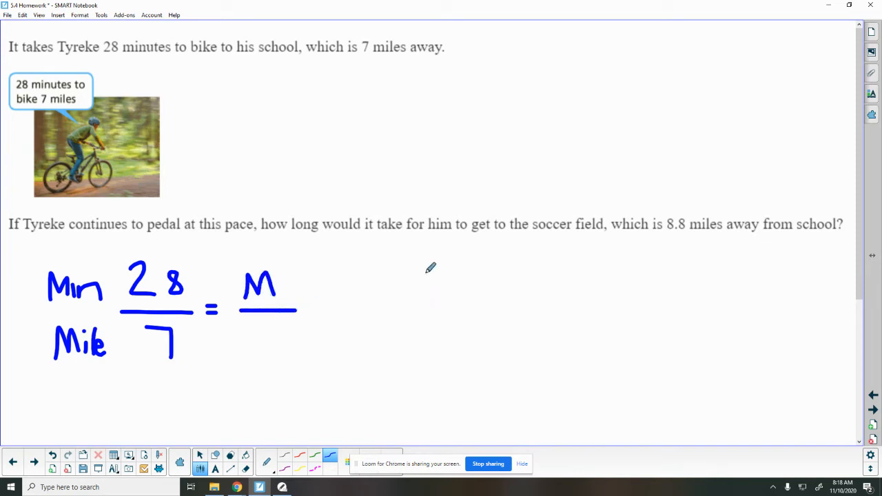
{"action": "mouse_move", "coordinate": [664, 204]}
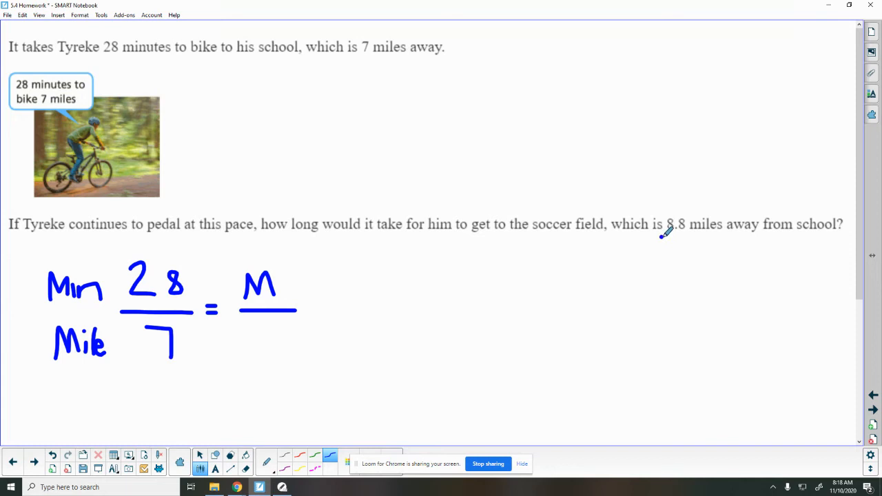
{"action": "left_click_drag", "start_coordinate": [660, 236], "coordinate": [717, 236]}
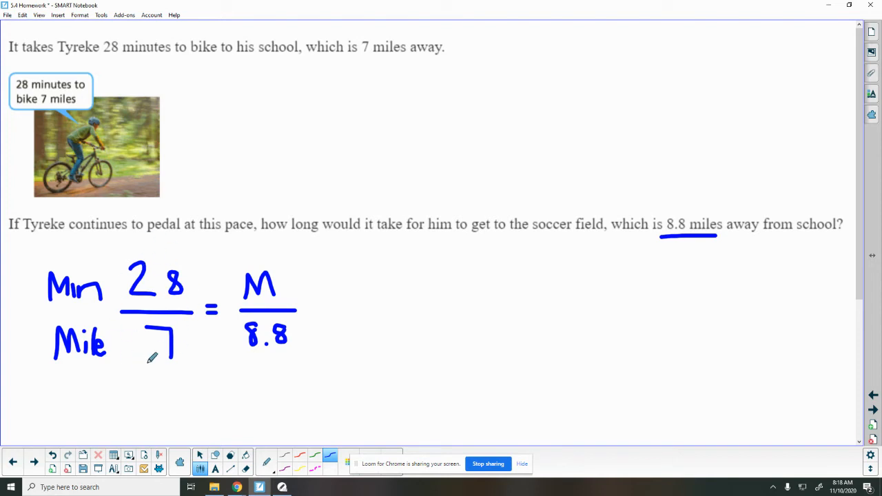
{"action": "mouse_move", "coordinate": [262, 365]}
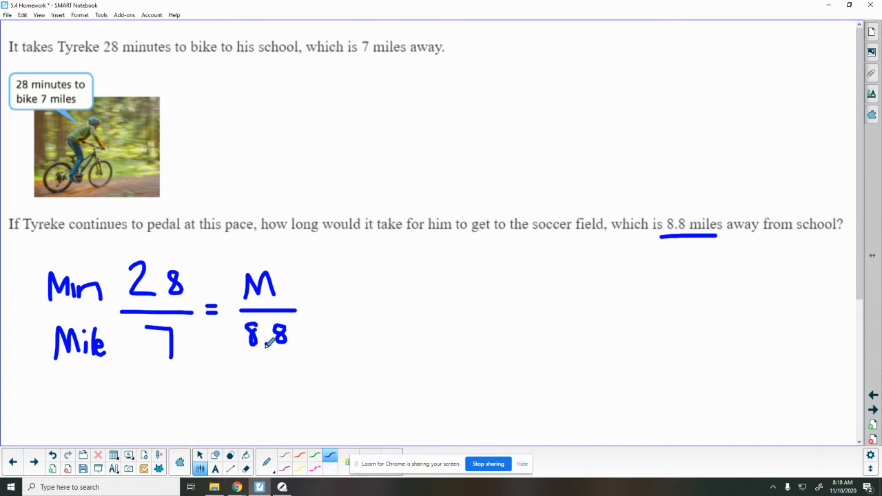
{"action": "left_click_drag", "start_coordinate": [232, 278], "coordinate": [310, 337]}
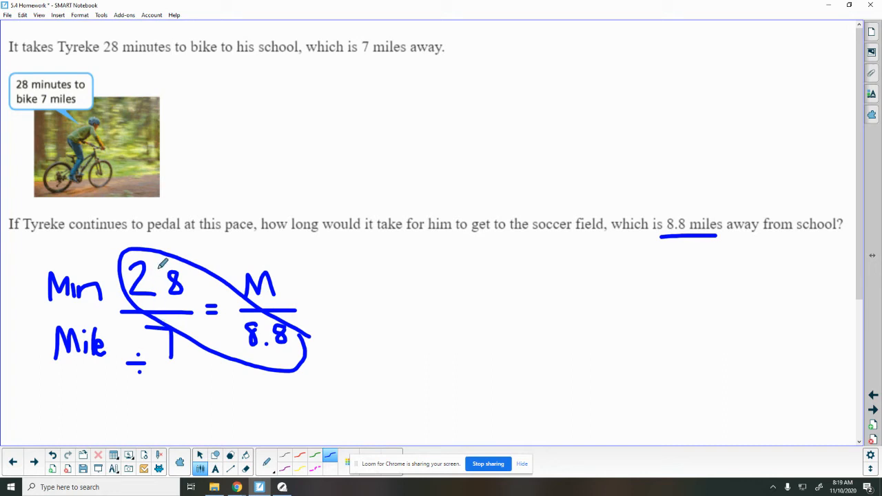
{"action": "mouse_move", "coordinate": [215, 375]}
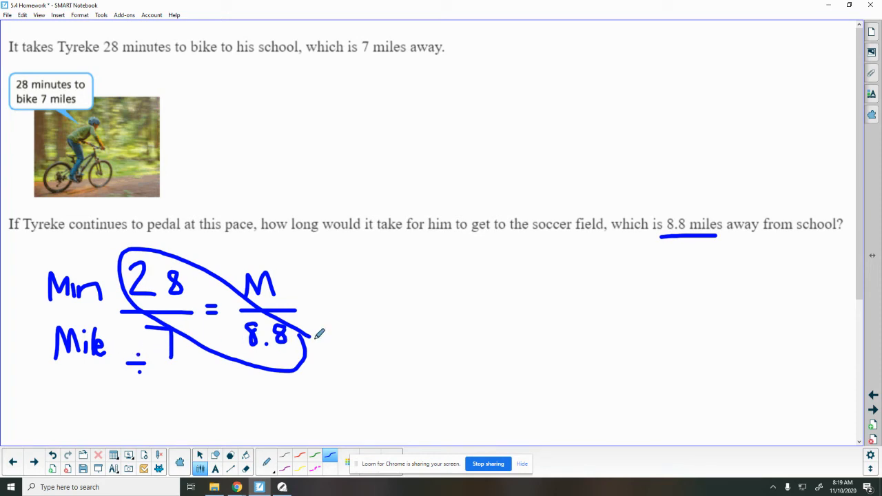
Advance to the next page showing the trough-draining problem
{"action": "left_click", "coordinate": [871, 409]}
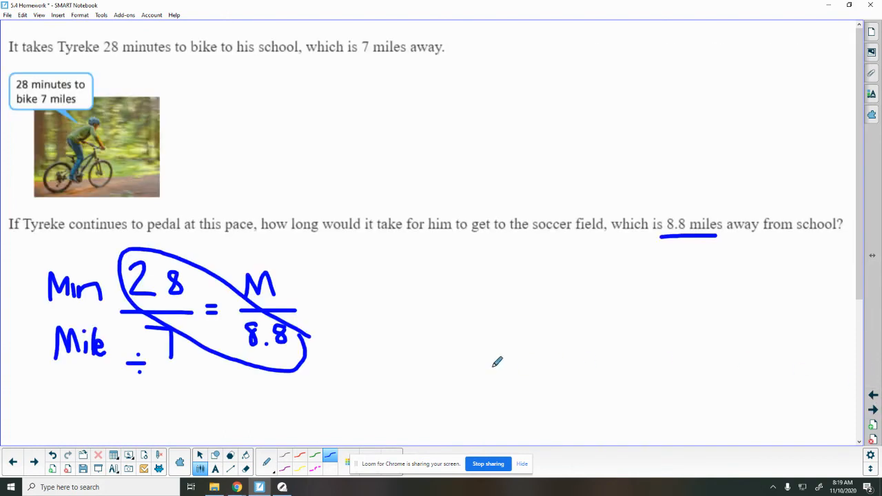
{"action": "mouse_move", "coordinate": [195, 356]}
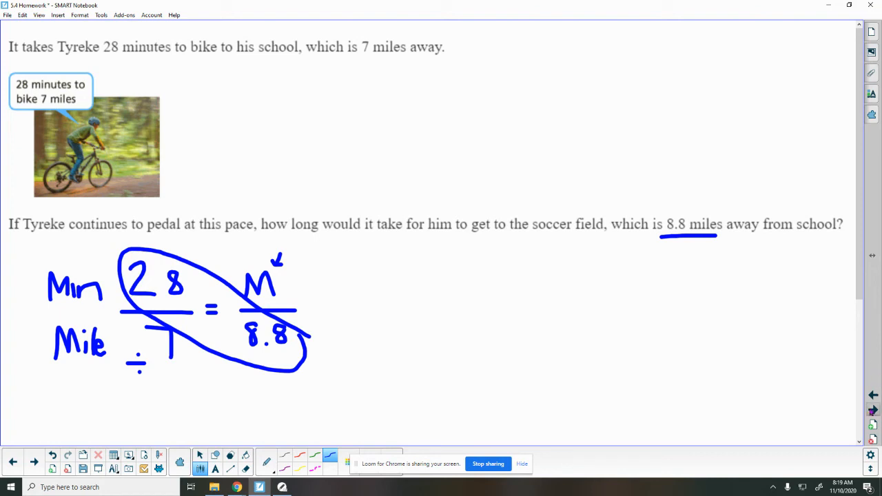
{"action": "left_click", "coordinate": [33, 462]}
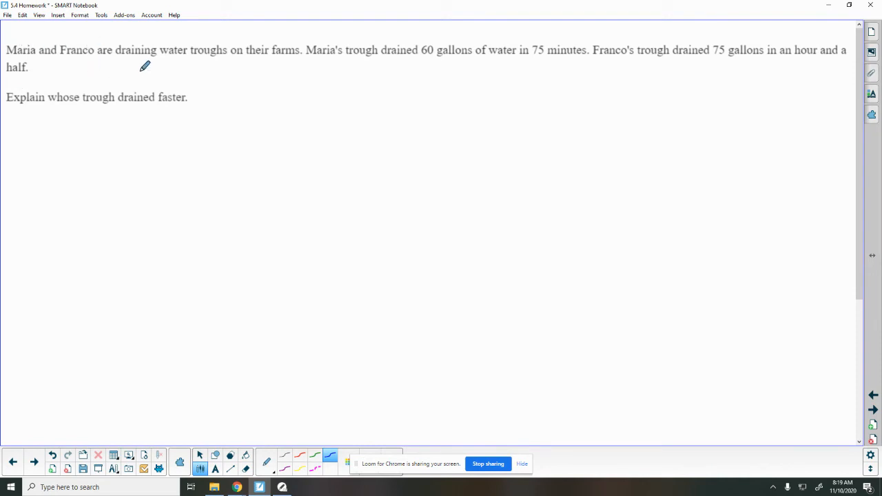
{"action": "mouse_move", "coordinate": [317, 75]}
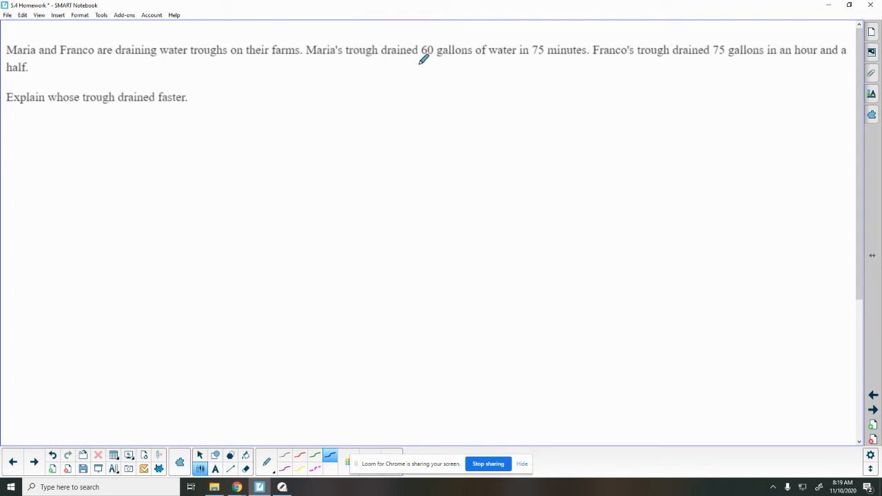
{"action": "mouse_move", "coordinate": [542, 65]}
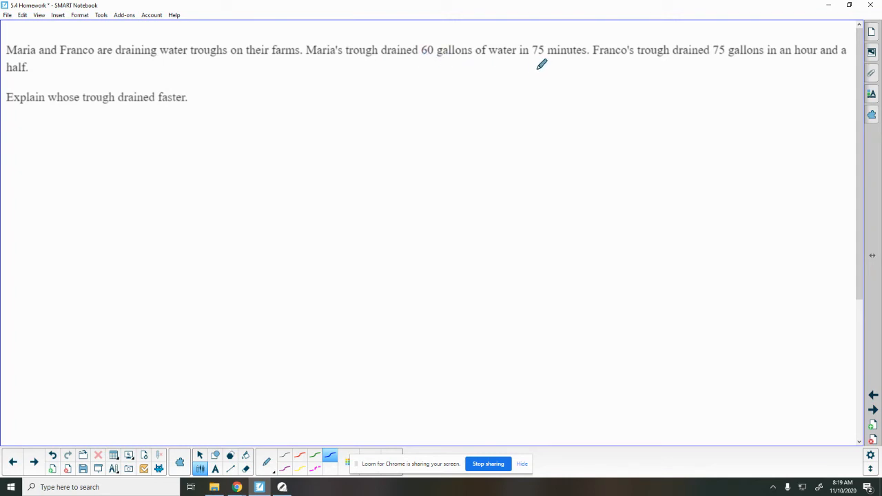
Underline Maria's 60 gallons in 75 minutes, Franco's 75 gallons in an hour, and the question
{"action": "left_click_drag", "start_coordinate": [416, 64], "coordinate": [548, 67]}
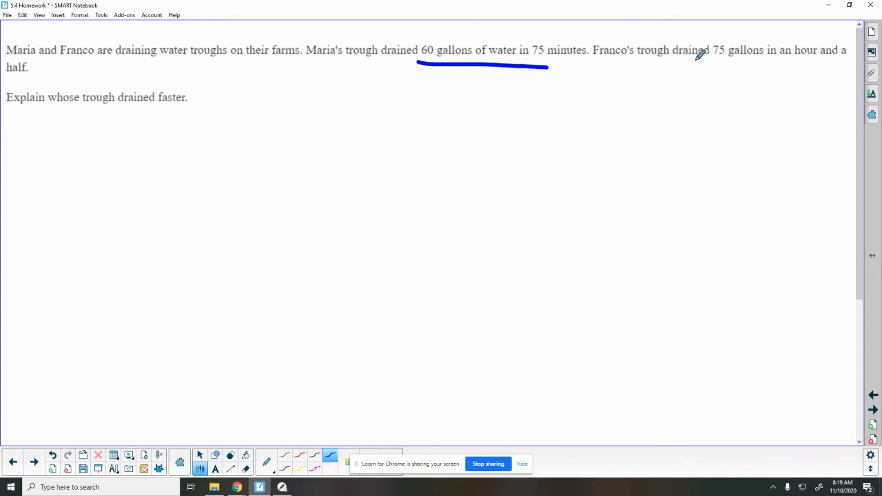
{"action": "left_click_drag", "start_coordinate": [710, 65], "coordinate": [820, 61]}
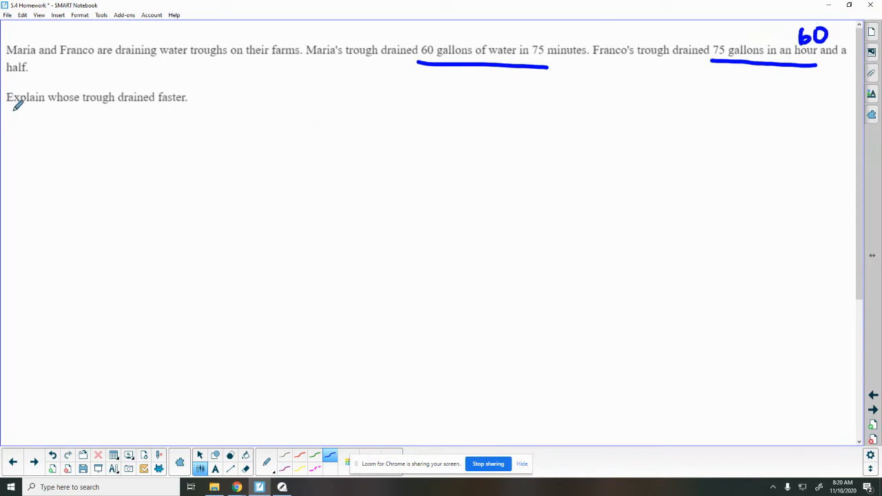
{"action": "left_click_drag", "start_coordinate": [11, 113], "coordinate": [194, 116]}
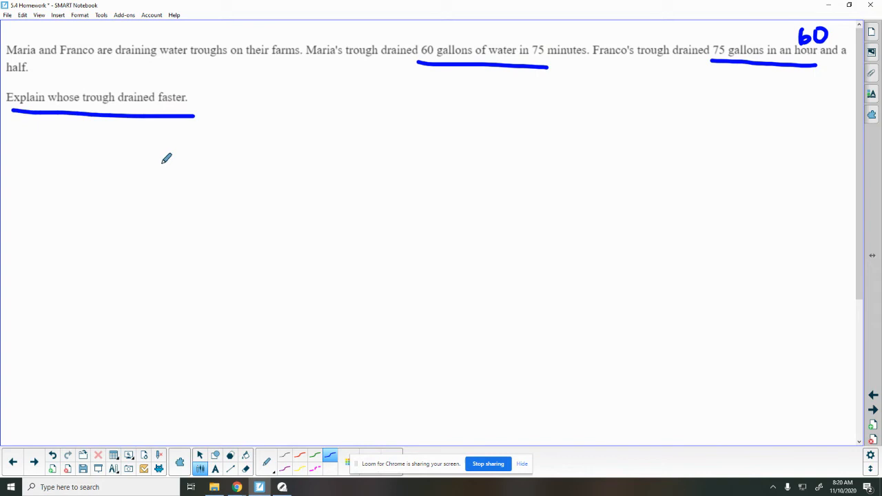
{"action": "mouse_move", "coordinate": [156, 165]}
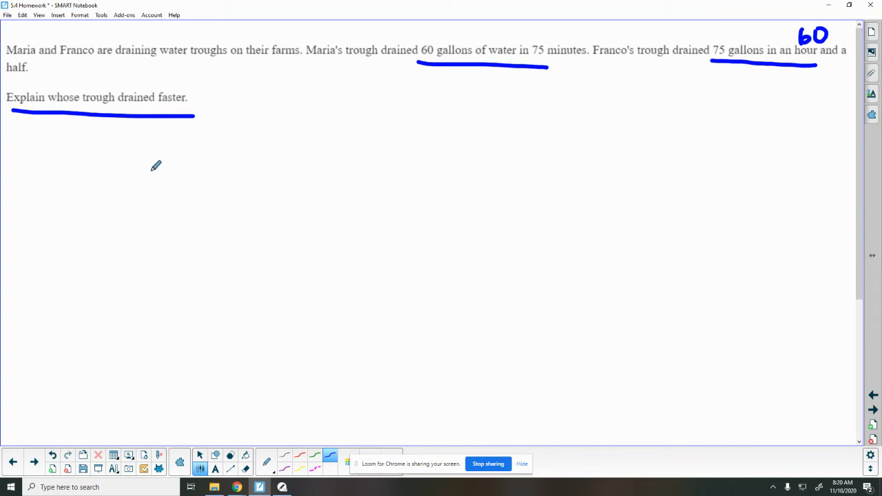
{"action": "mouse_move", "coordinate": [164, 163]}
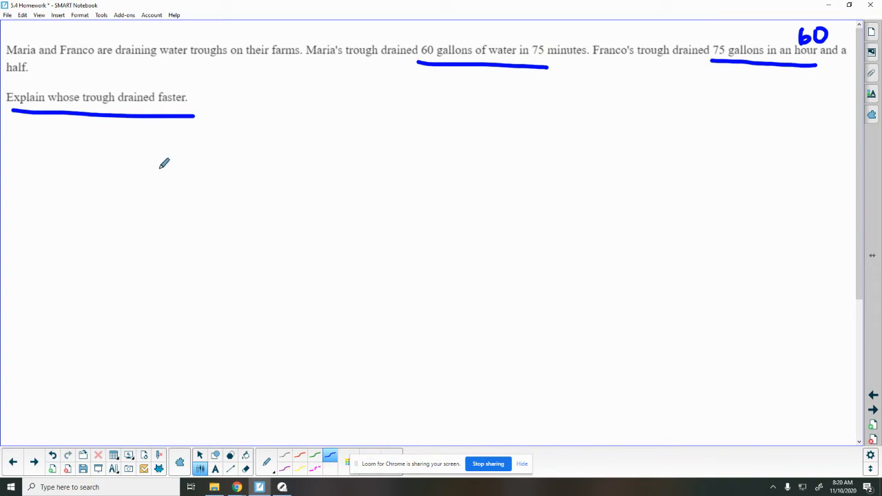
Write Maria's D/M ratio 60/75, Franco's 75/60, and 60 above 'hour'
{"action": "left_click_drag", "start_coordinate": [171, 148], "coordinate": [182, 176]}
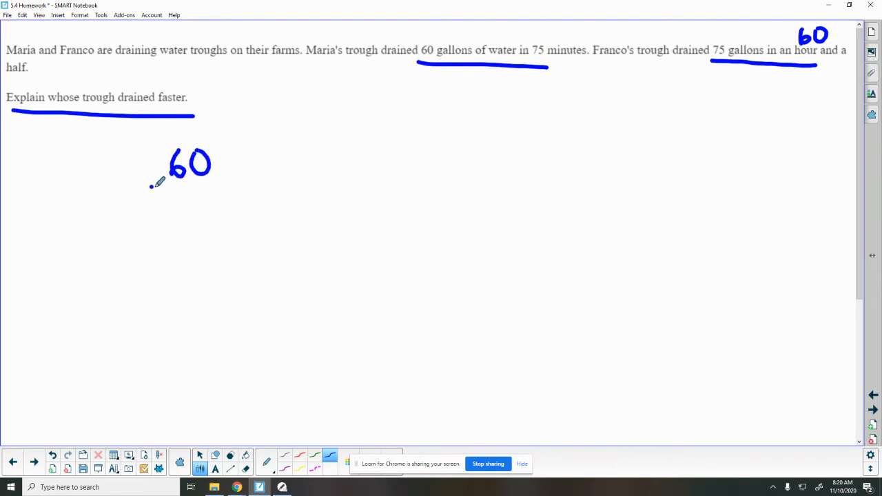
{"action": "left_click_drag", "start_coordinate": [150, 186], "coordinate": [232, 187]}
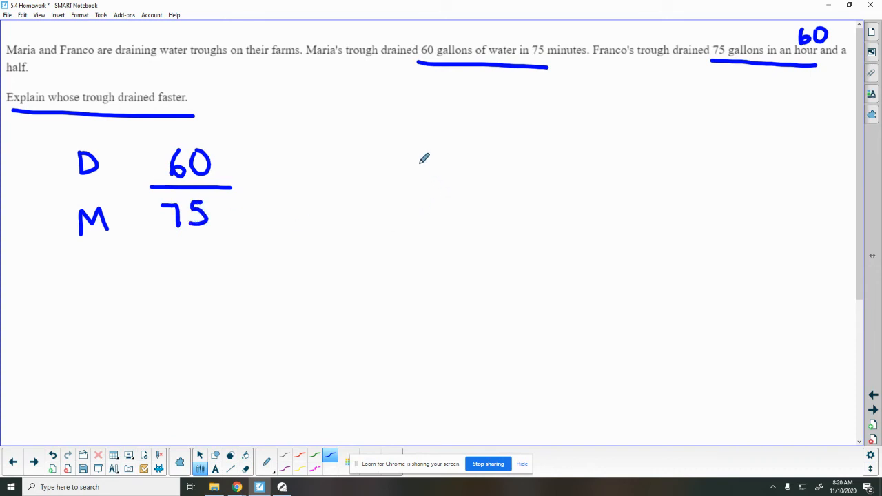
{"action": "left_click_drag", "start_coordinate": [425, 158], "coordinate": [413, 132]}
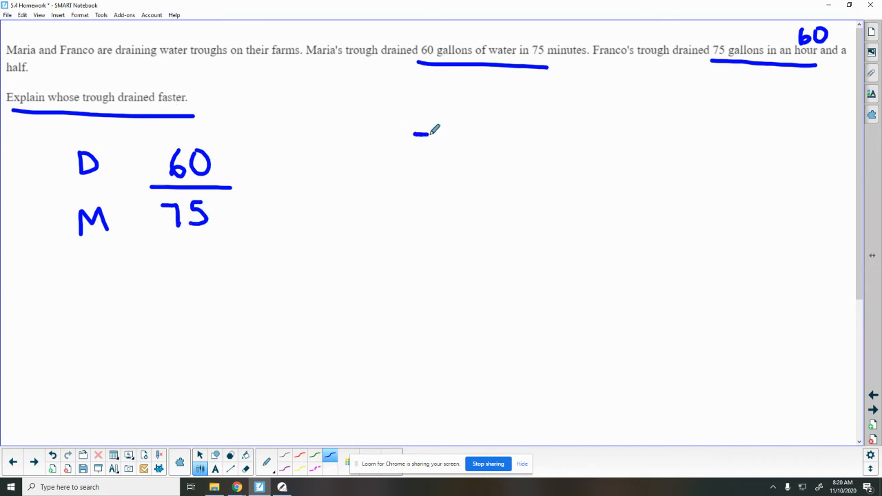
{"action": "left_click_drag", "start_coordinate": [413, 131], "coordinate": [454, 179]}
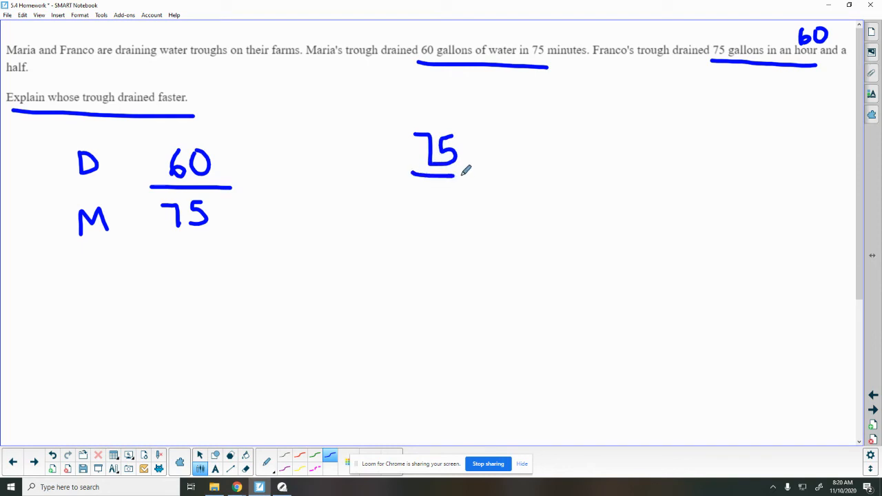
{"action": "left_click_drag", "start_coordinate": [414, 207], "coordinate": [471, 207]}
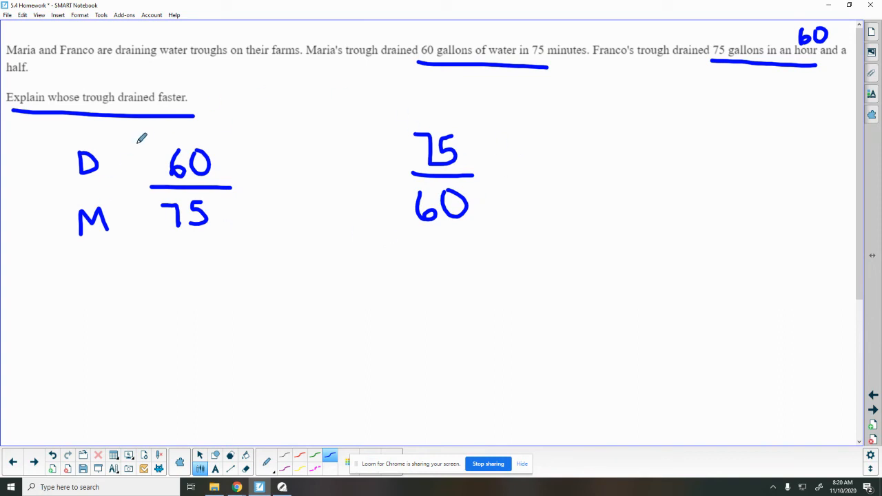
{"action": "mouse_move", "coordinate": [178, 77]}
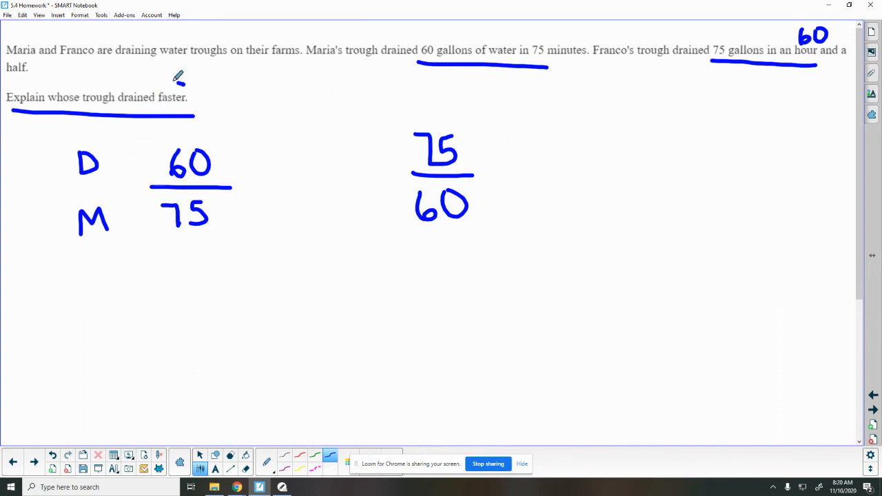
{"action": "left_click_drag", "start_coordinate": [145, 78], "coordinate": [200, 113]}
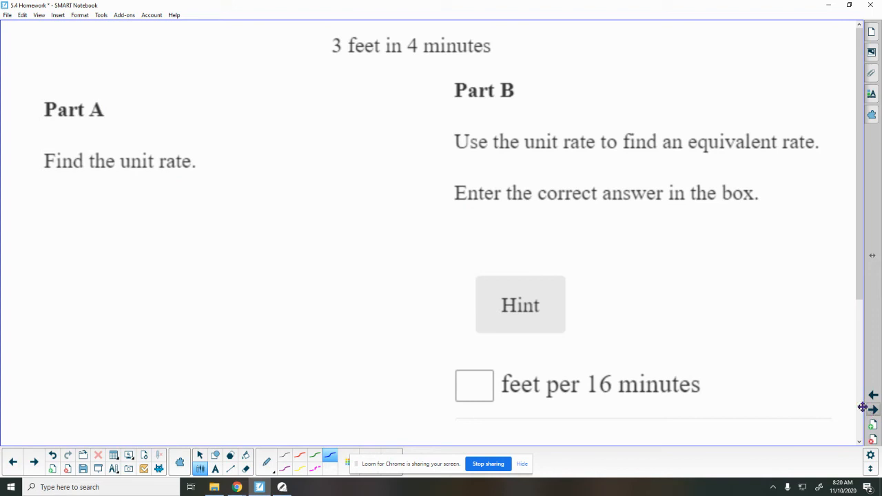
{"action": "mouse_move", "coordinate": [310, 77]}
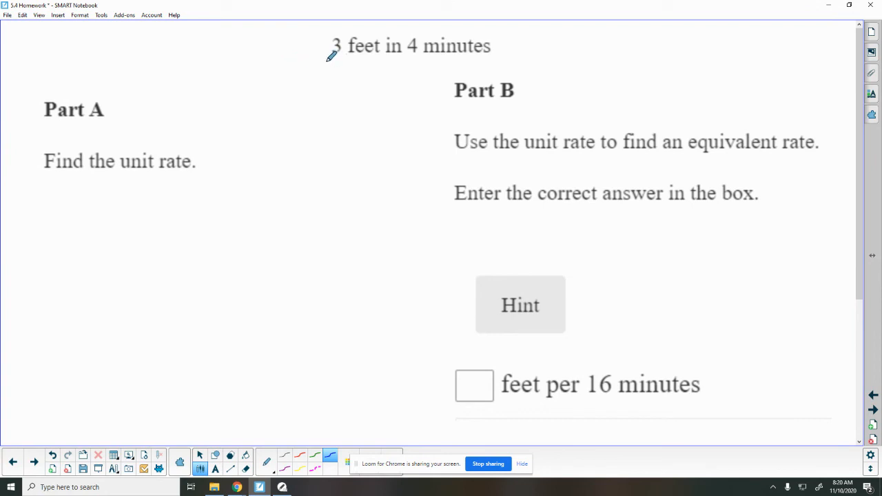
Underline '3 feet in 4 minutes' and write 3/4 = under Part A
{"action": "left_click_drag", "start_coordinate": [328, 60], "coordinate": [402, 61]}
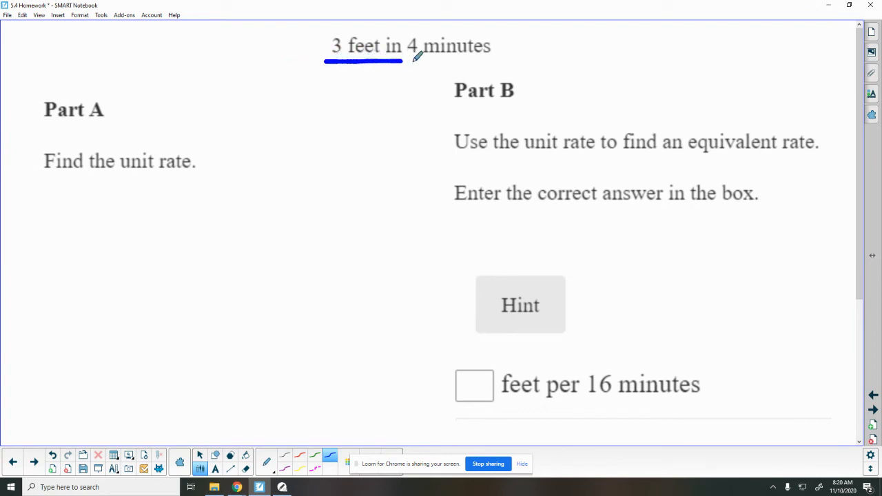
{"action": "left_click_drag", "start_coordinate": [402, 60], "coordinate": [494, 62]}
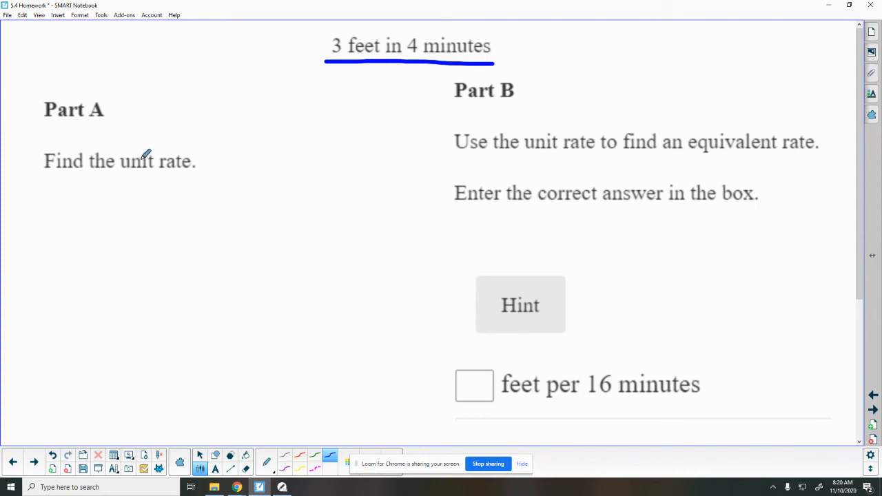
{"action": "mouse_move", "coordinate": [187, 146]}
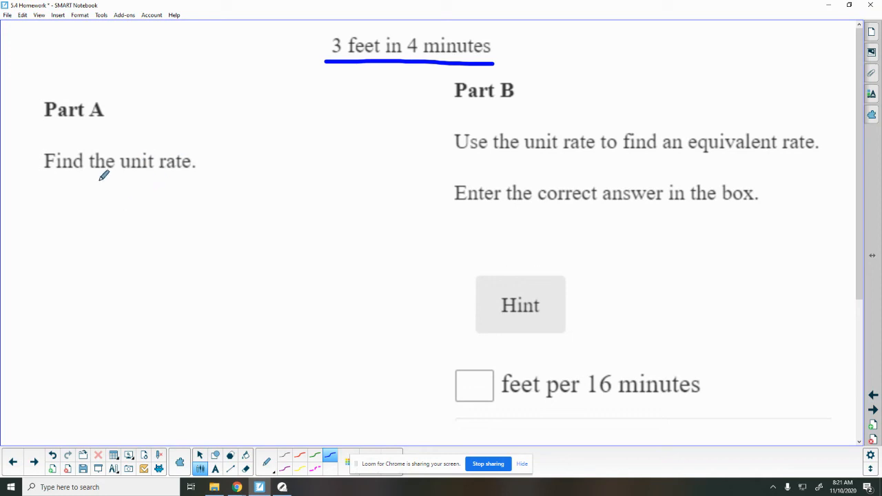
{"action": "mouse_move", "coordinate": [389, 21]}
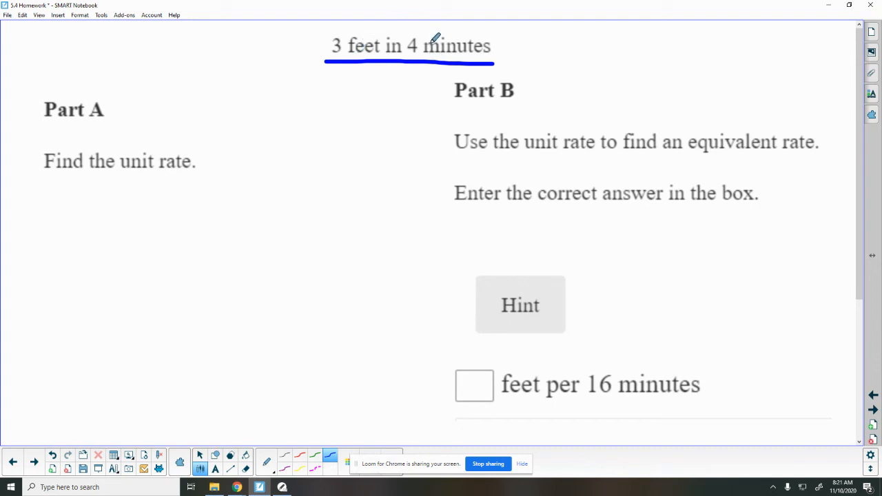
{"action": "mouse_move", "coordinate": [84, 202]}
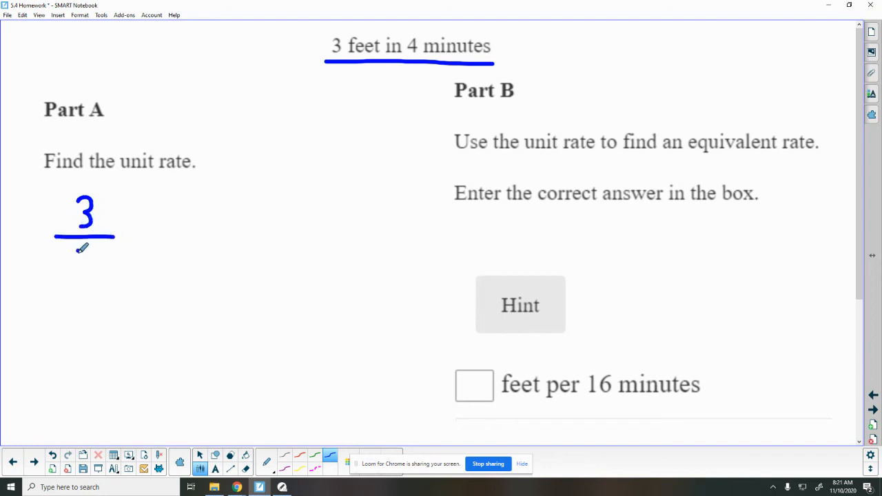
{"action": "left_click_drag", "start_coordinate": [76, 248], "coordinate": [94, 275]}
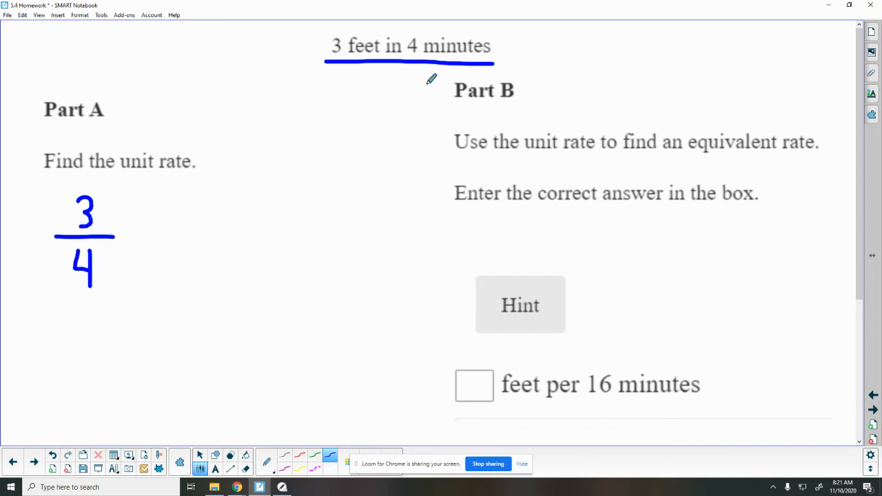
{"action": "mouse_move", "coordinate": [149, 146]}
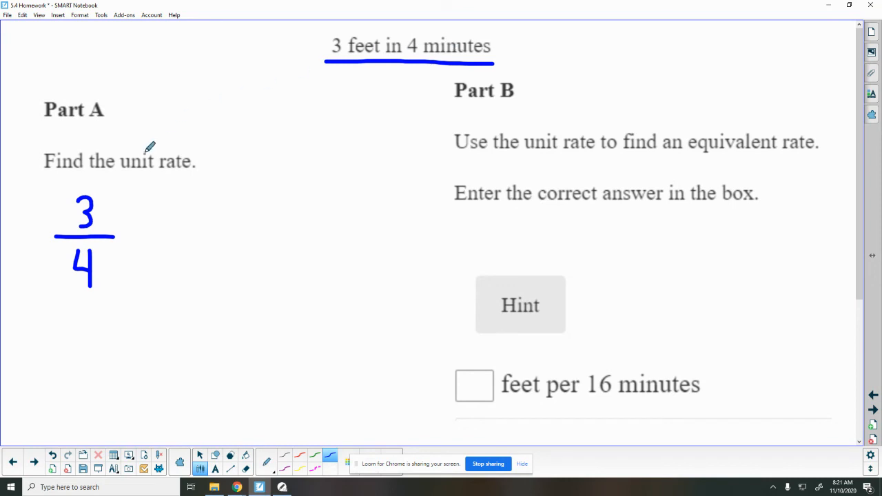
{"action": "mouse_move", "coordinate": [137, 234]}
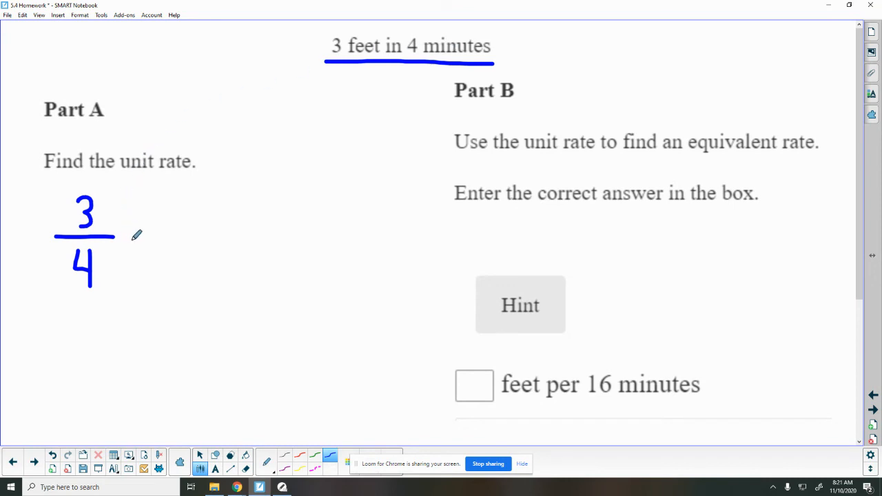
{"action": "left_click_drag", "start_coordinate": [124, 238], "coordinate": [138, 237]}
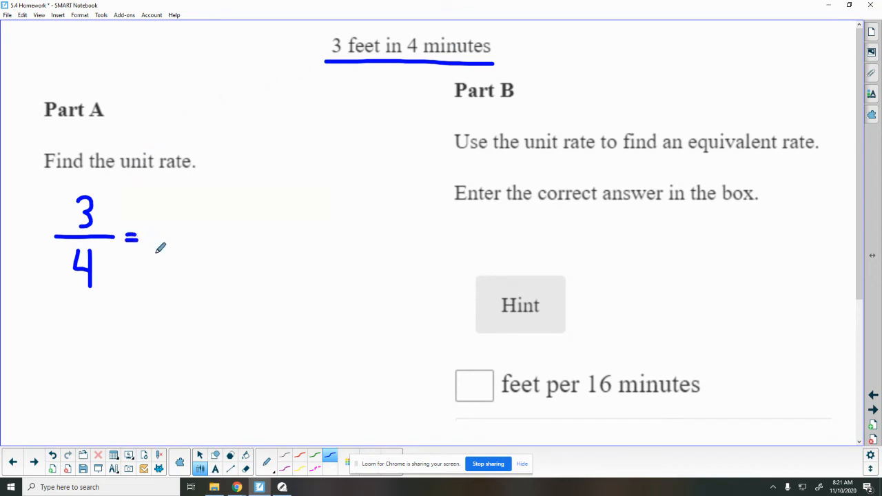
{"action": "mouse_move", "coordinate": [157, 237]}
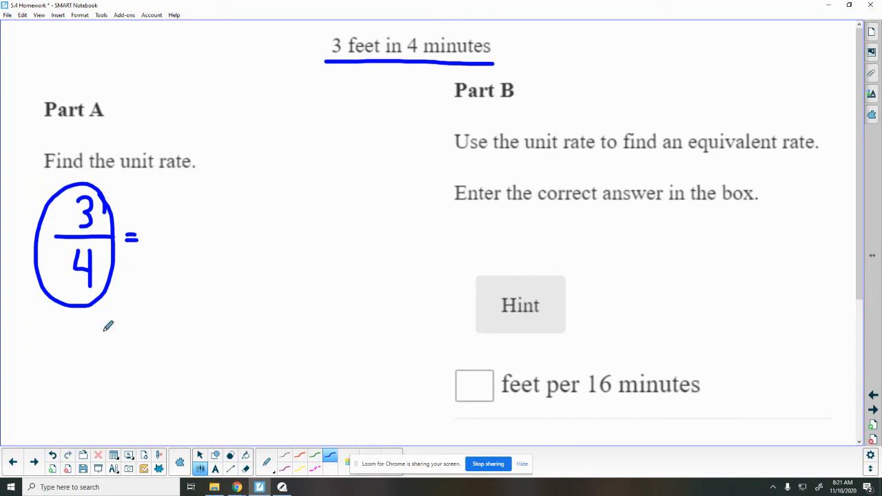
{"action": "mouse_move", "coordinate": [119, 350]}
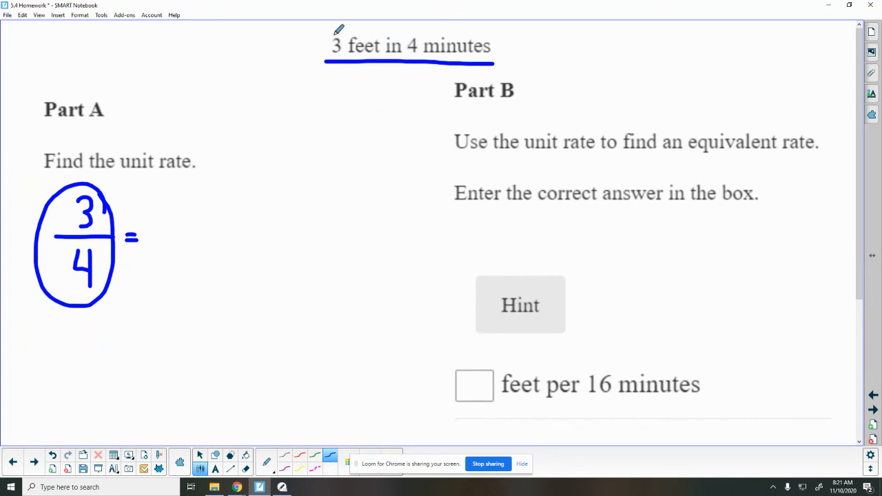
{"action": "mouse_move", "coordinate": [352, 48]}
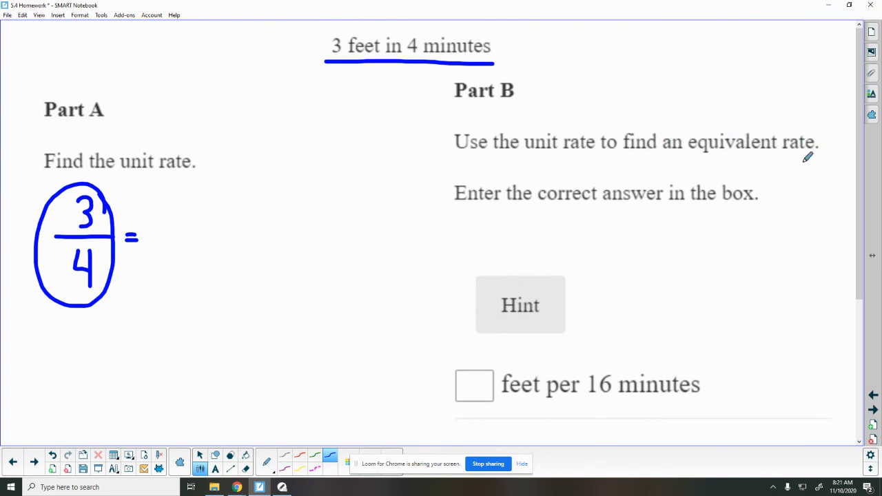
{"action": "mouse_move", "coordinate": [730, 188]}
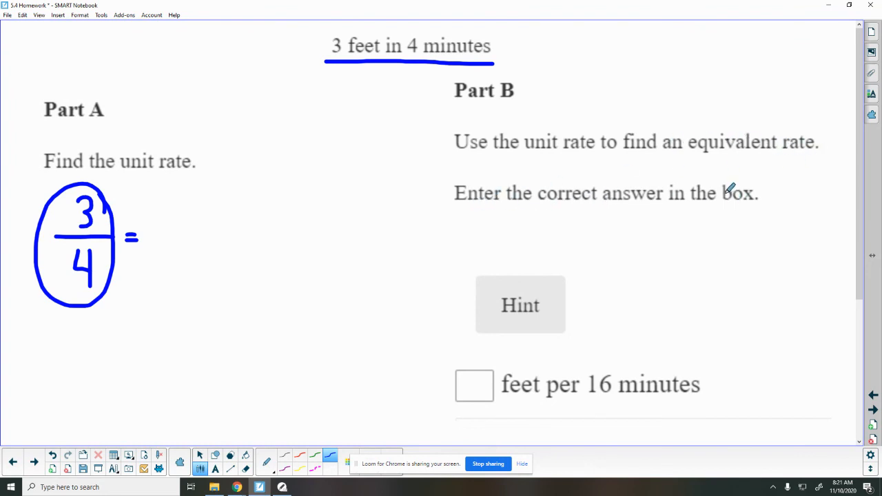
{"action": "mouse_move", "coordinate": [233, 292]}
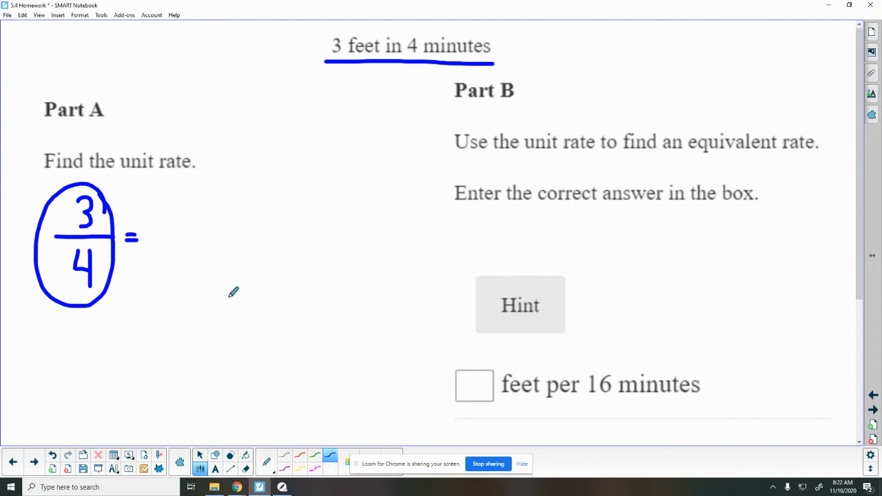
{"action": "mouse_move", "coordinate": [549, 326]}
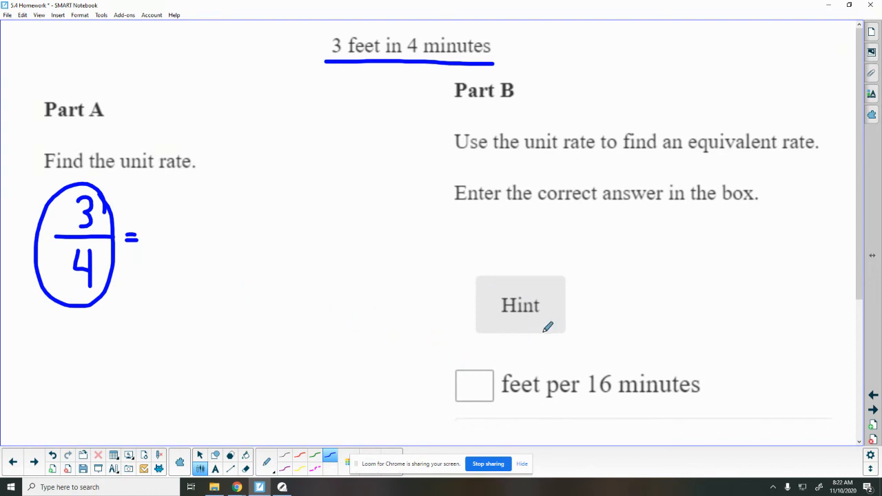
{"action": "mouse_move", "coordinate": [234, 327]}
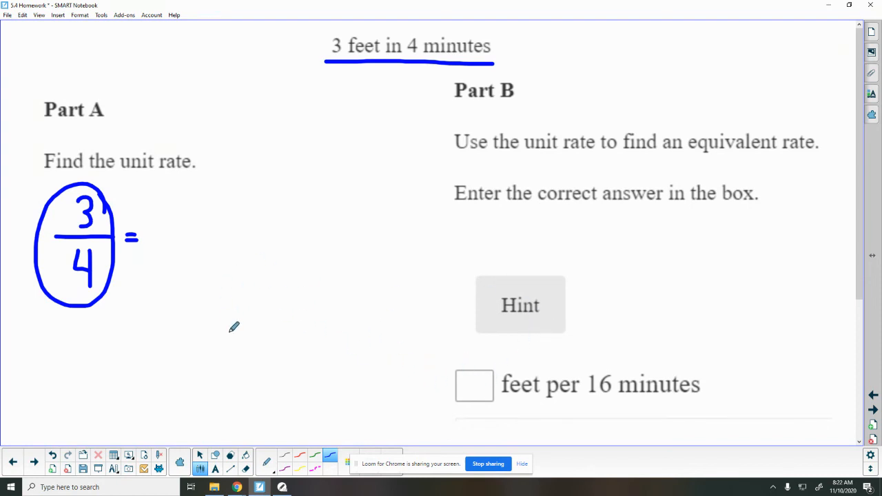
{"action": "mouse_move", "coordinate": [342, 347]}
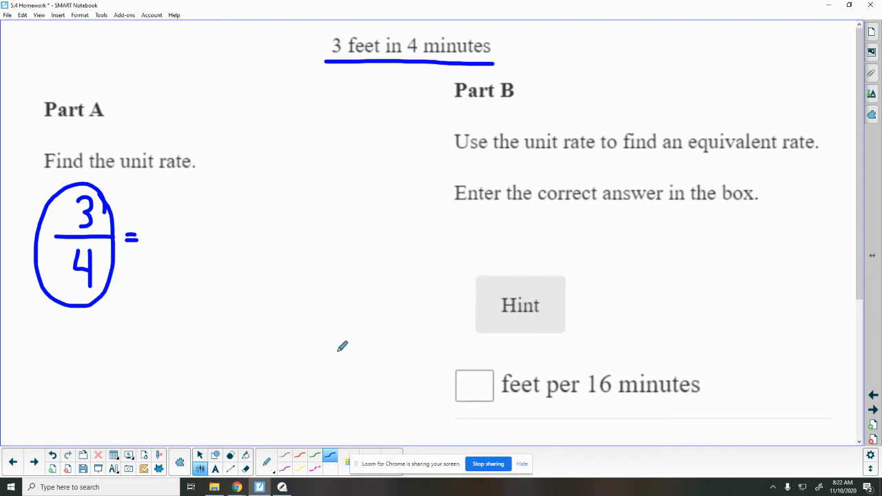
{"action": "mouse_move", "coordinate": [590, 375]}
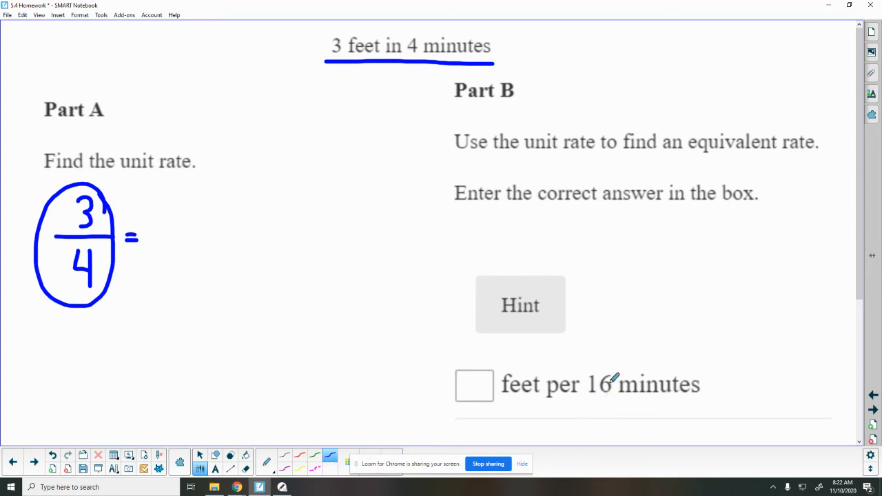
Handwrite 16/1 · 3/4 beneath the circled Part A fraction
{"action": "left_click_drag", "start_coordinate": [213, 305], "coordinate": [212, 335]}
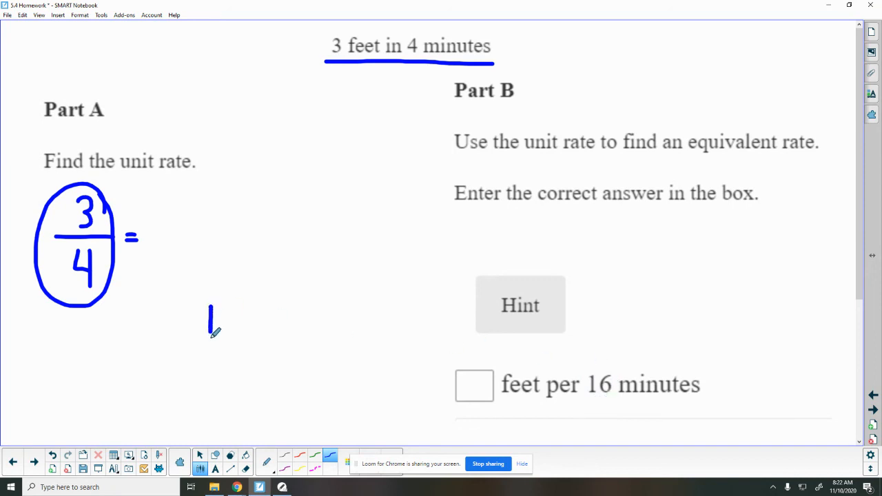
{"action": "left_click_drag", "start_coordinate": [209, 306], "coordinate": [234, 338]}
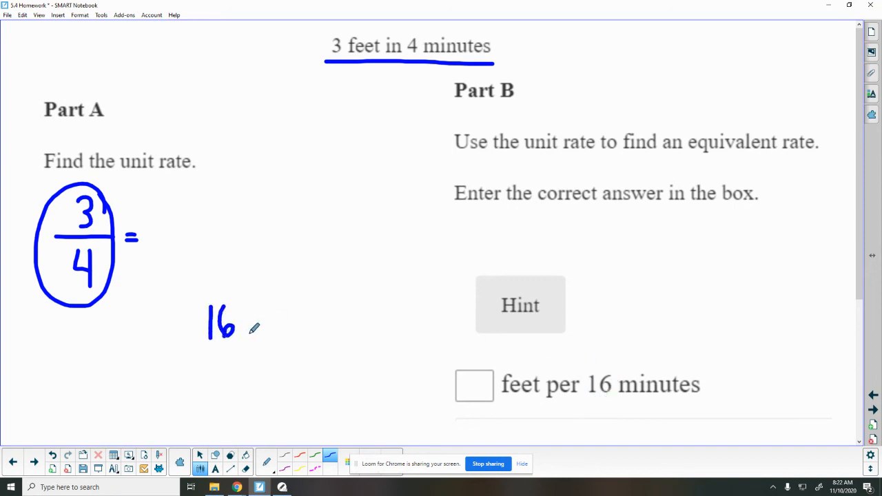
{"action": "left_click_drag", "start_coordinate": [248, 310], "coordinate": [283, 344]}
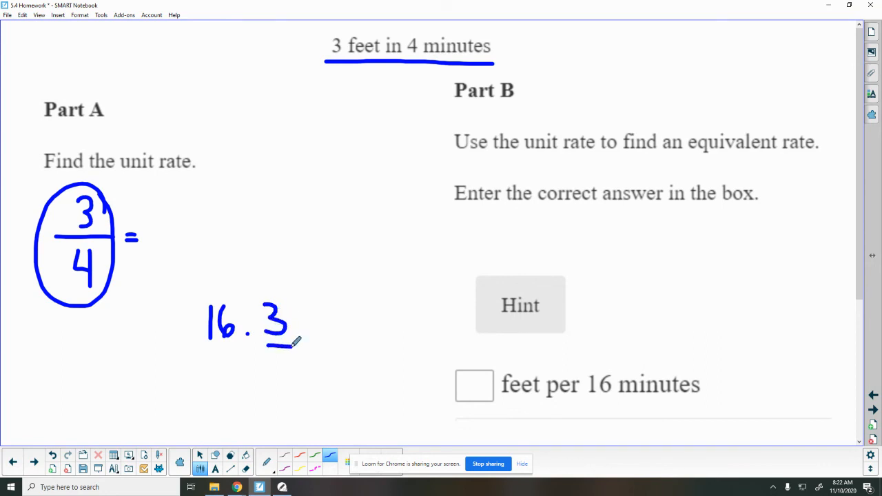
{"action": "left_click_drag", "start_coordinate": [275, 345], "coordinate": [292, 386]}
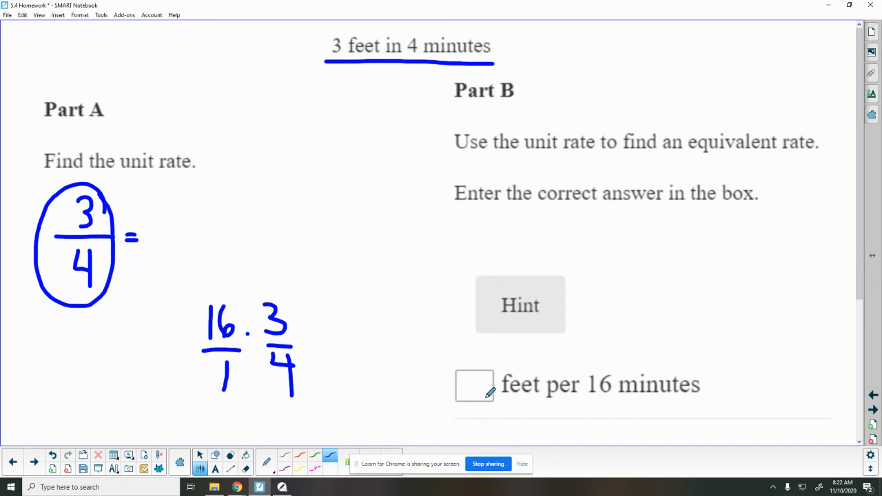
{"action": "mouse_move", "coordinate": [416, 371]}
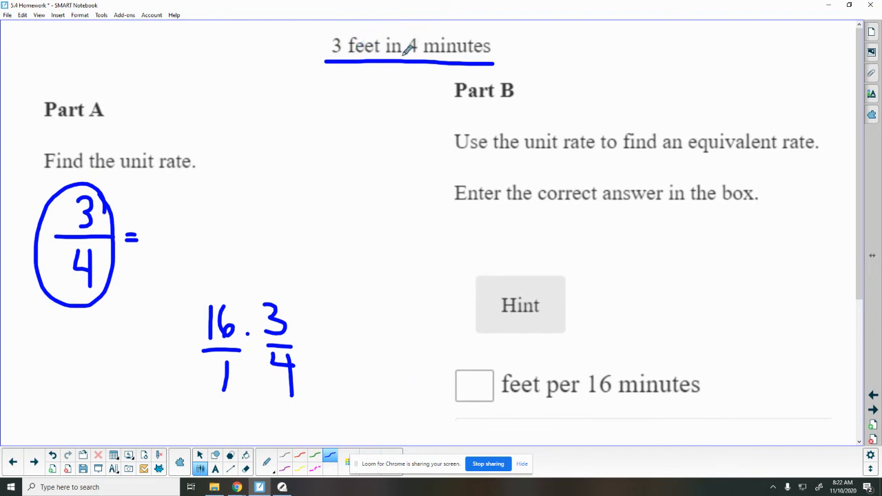
{"action": "mouse_move", "coordinate": [503, 369]}
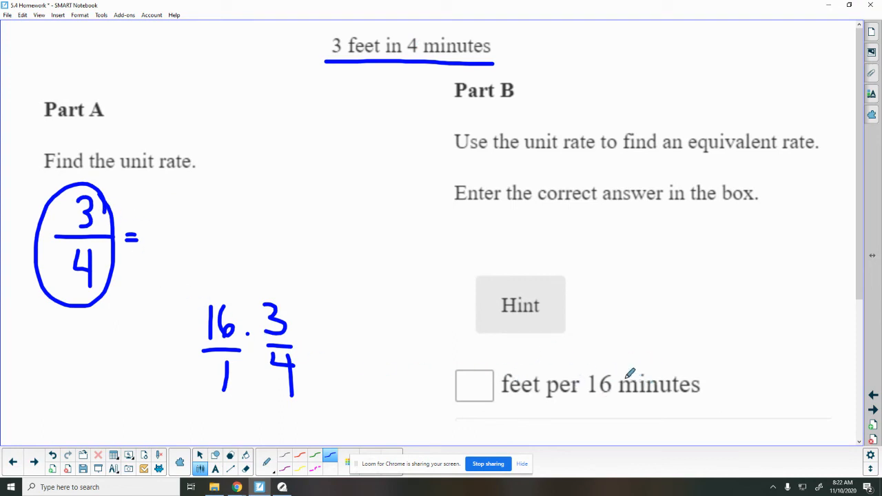
{"action": "mouse_move", "coordinate": [604, 364]}
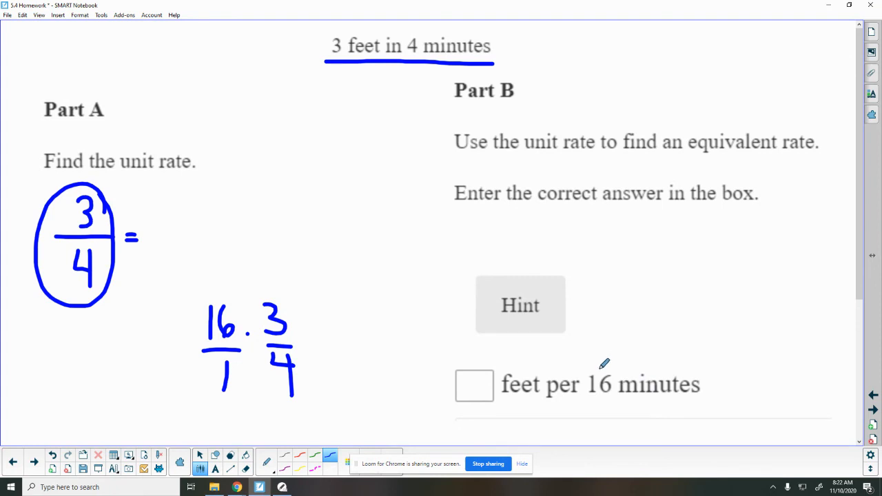